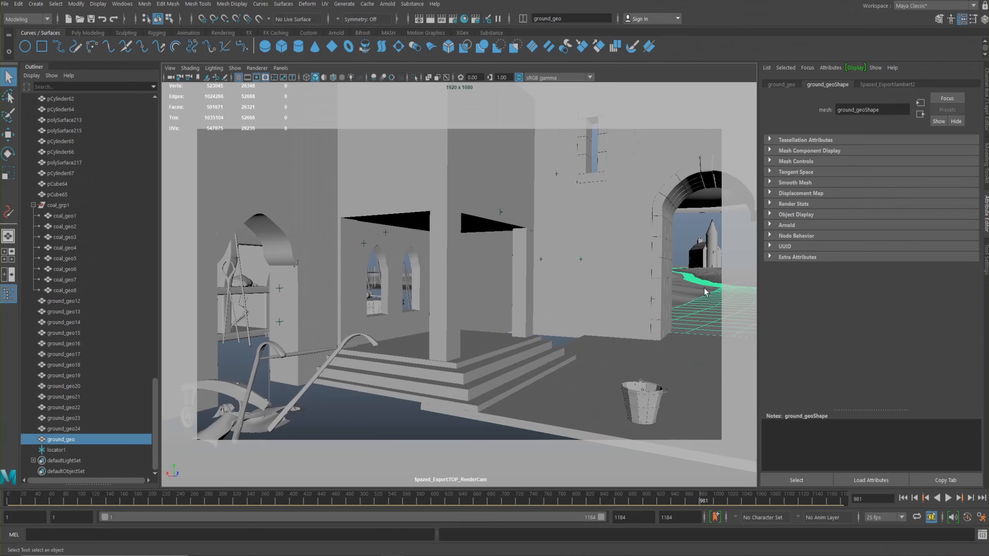
mouse_move(688, 253)
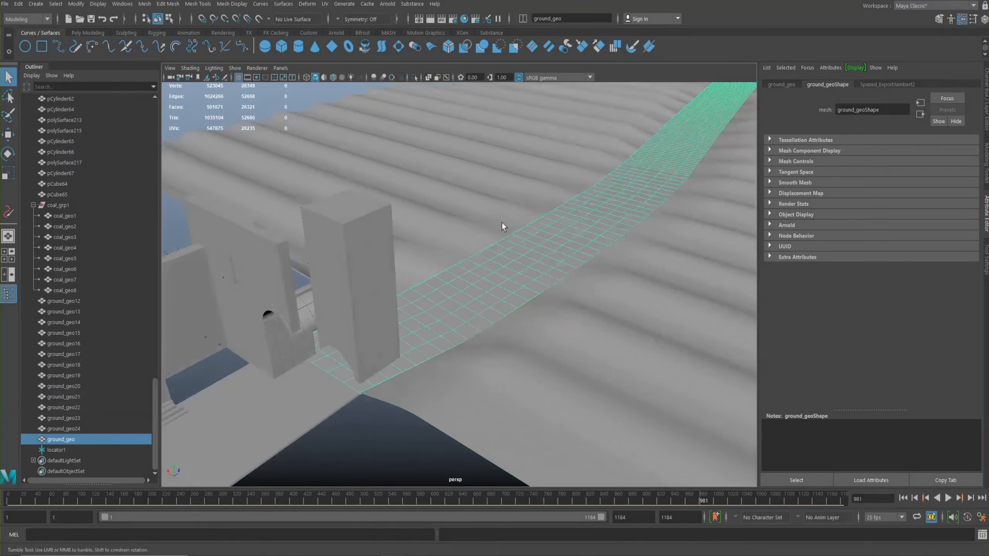
Step: Orbit around the village to follow the green paths and select the path mesh
drag(503, 227, 540, 234)
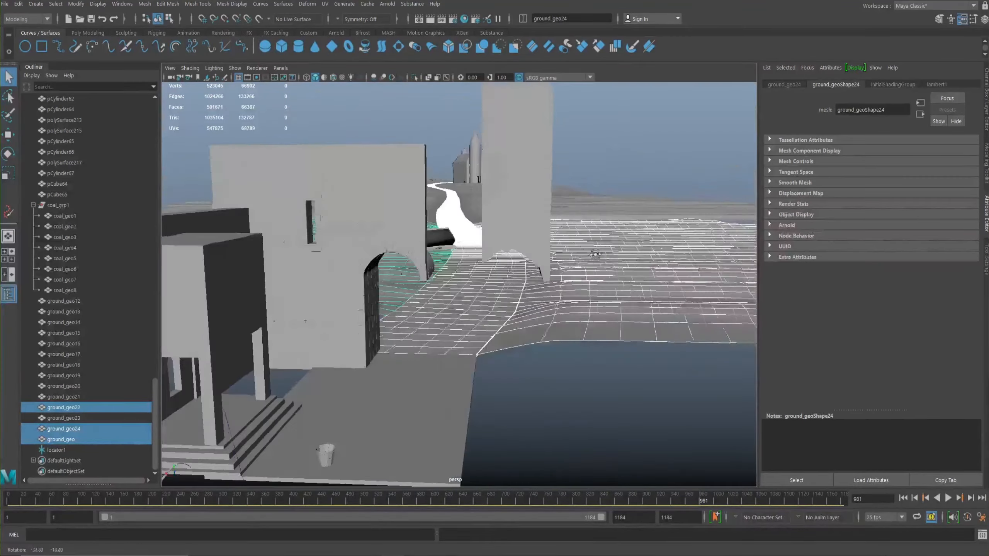
drag(568, 253, 454, 195)
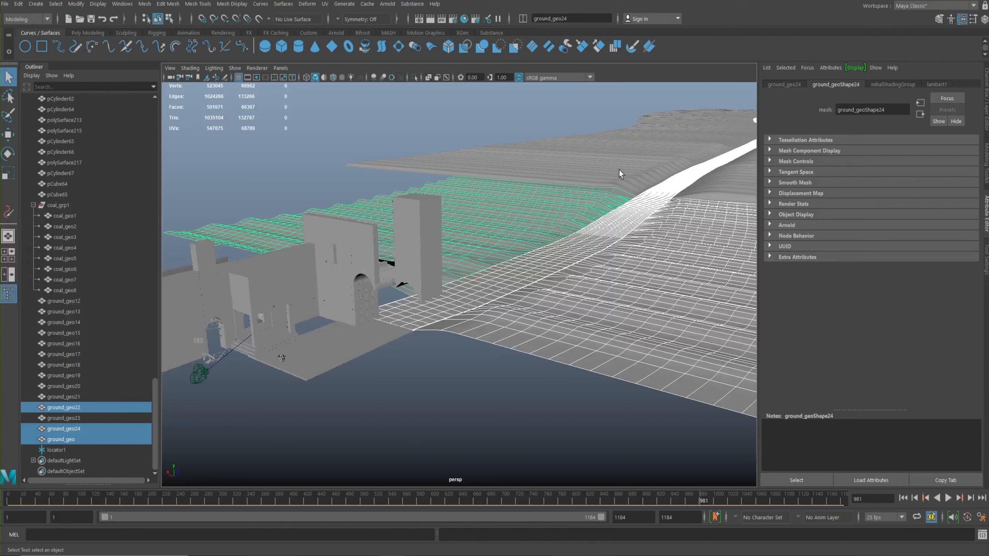
click(64, 291)
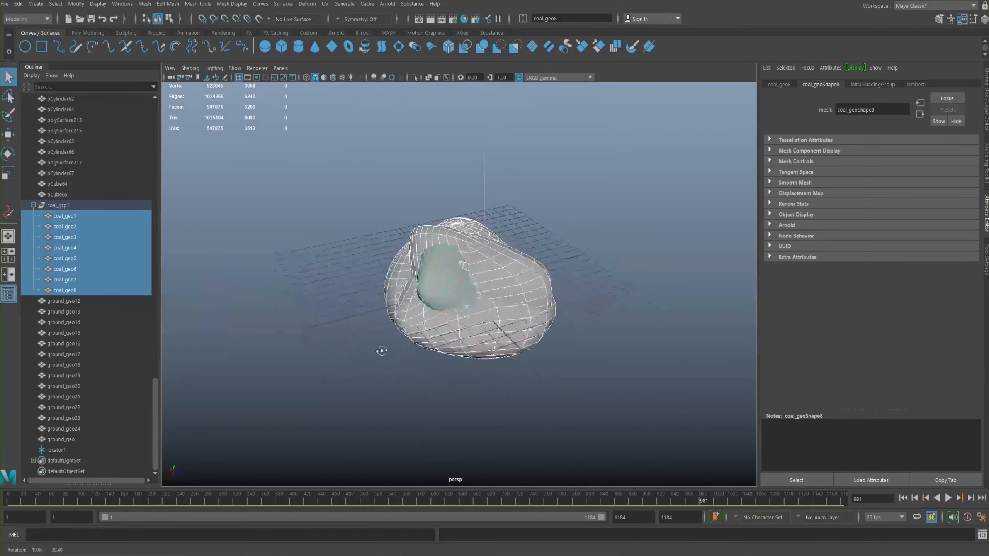
Step: Inspect coal_geo1 and coal_geo3 individually, then reselect all eight coal_geo rock meshes
click(64, 215)
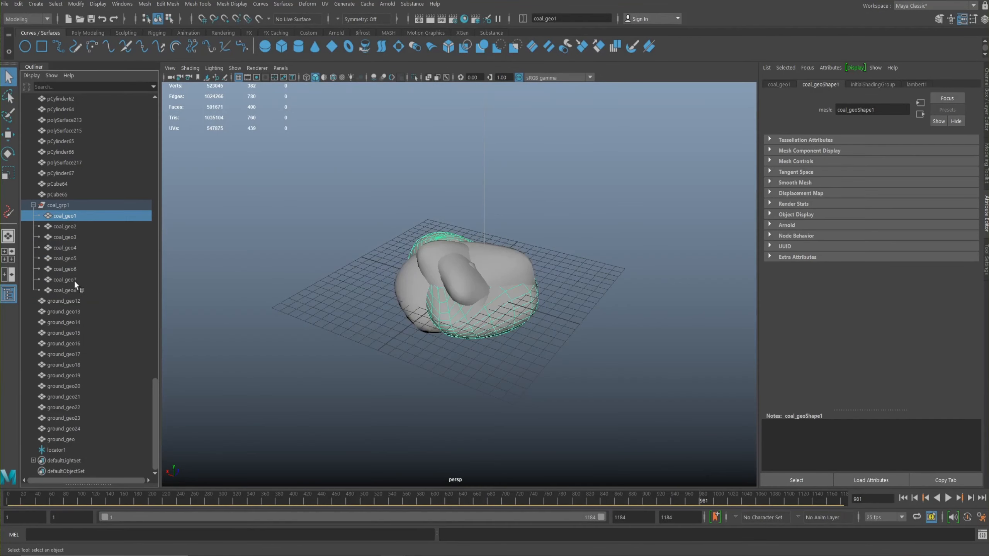
click(65, 291)
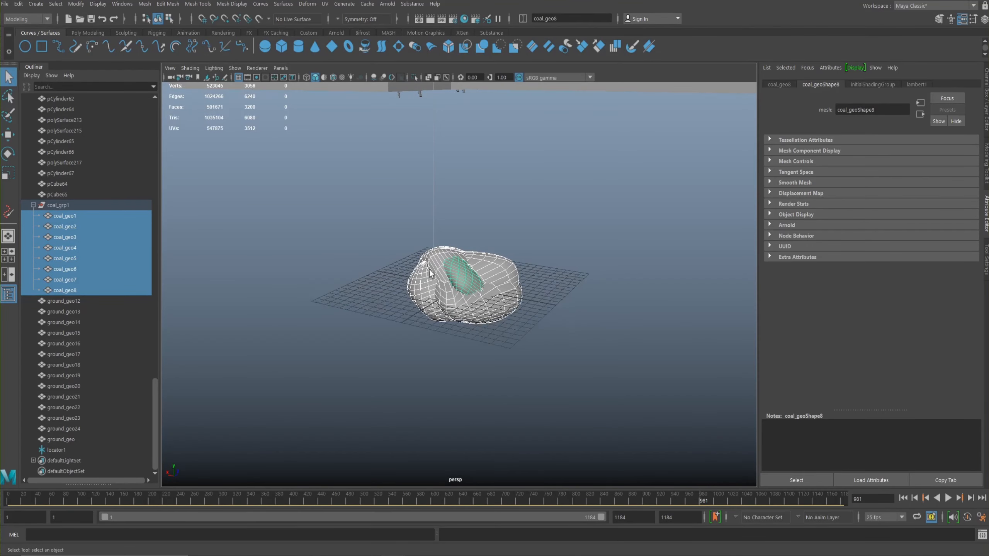
mouse_move(434, 245)
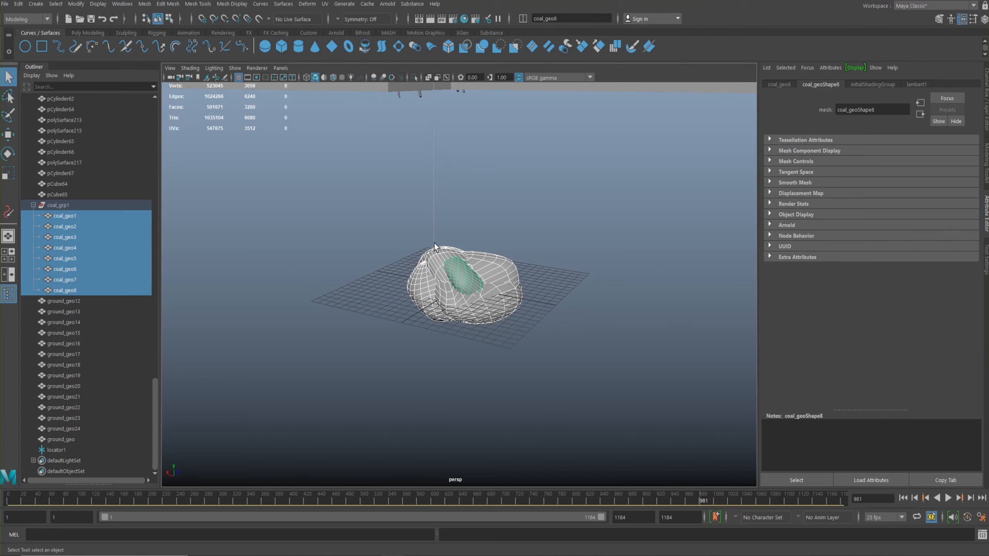
mouse_move(411, 268)
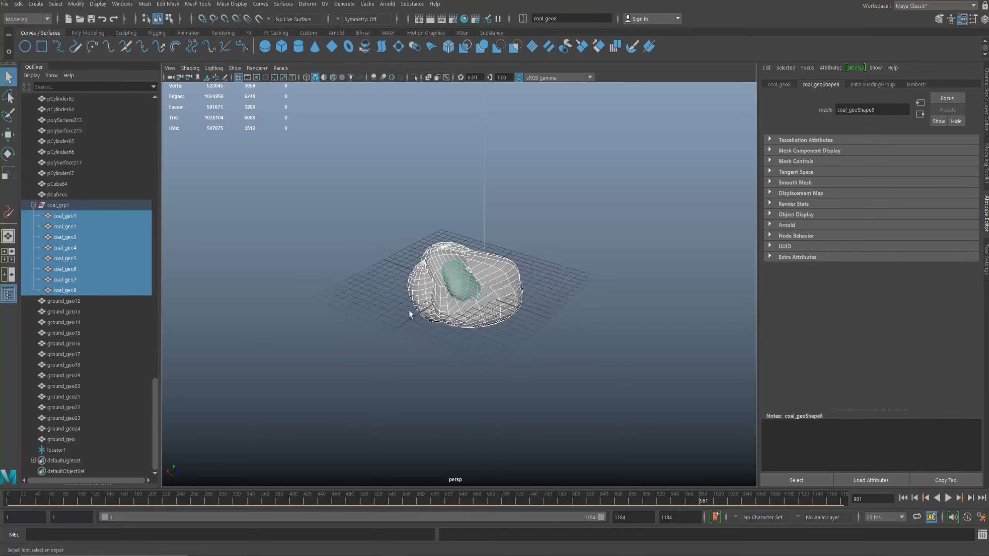
click(64, 214)
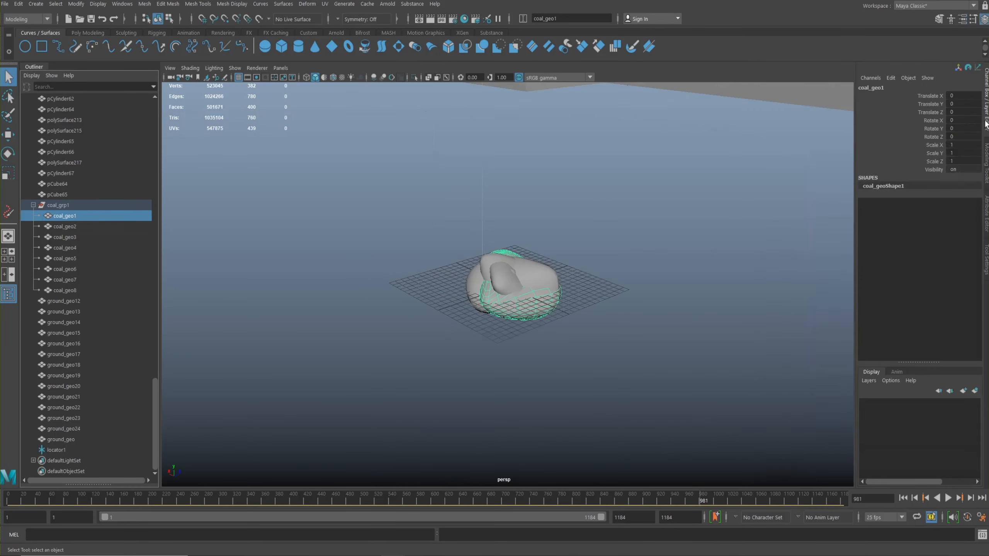
click(63, 236)
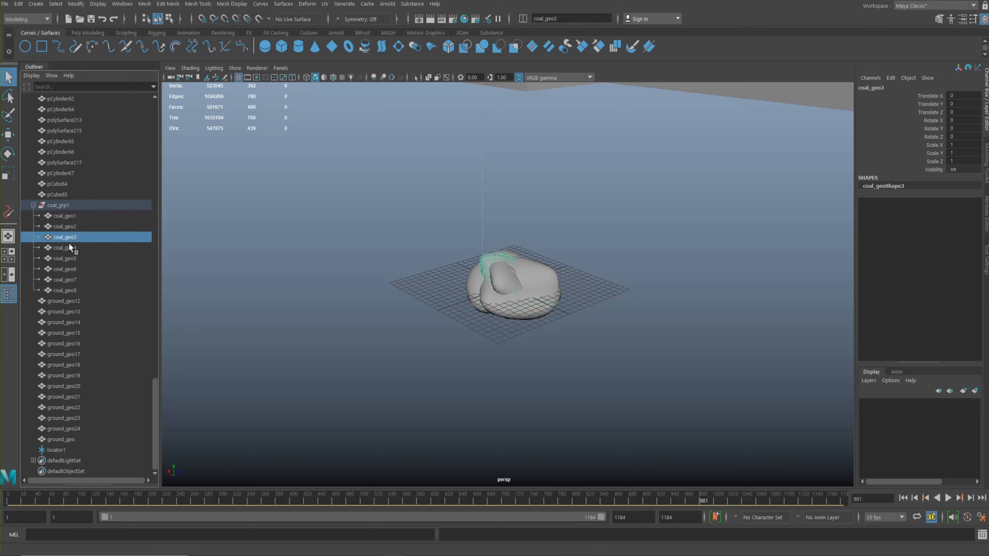
click(63, 215)
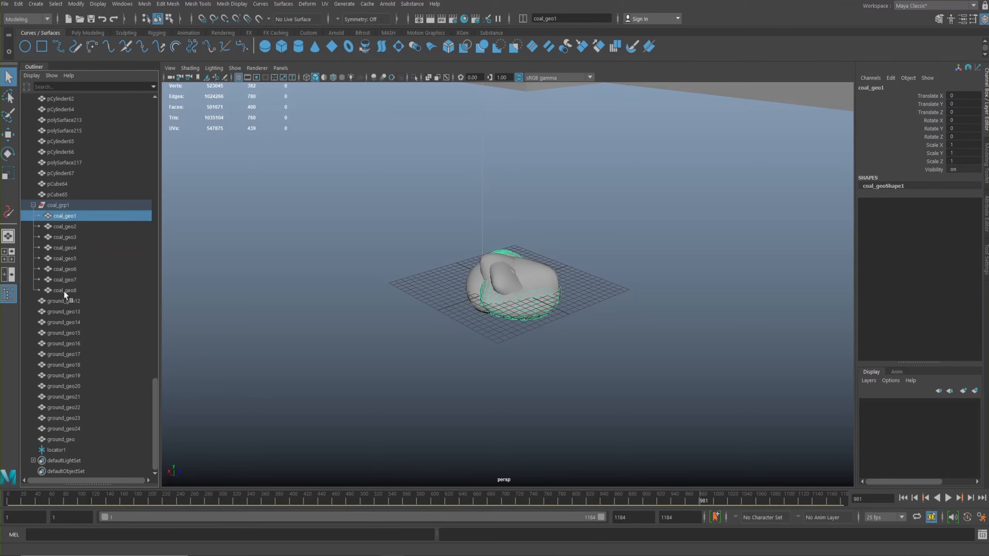
click(64, 291)
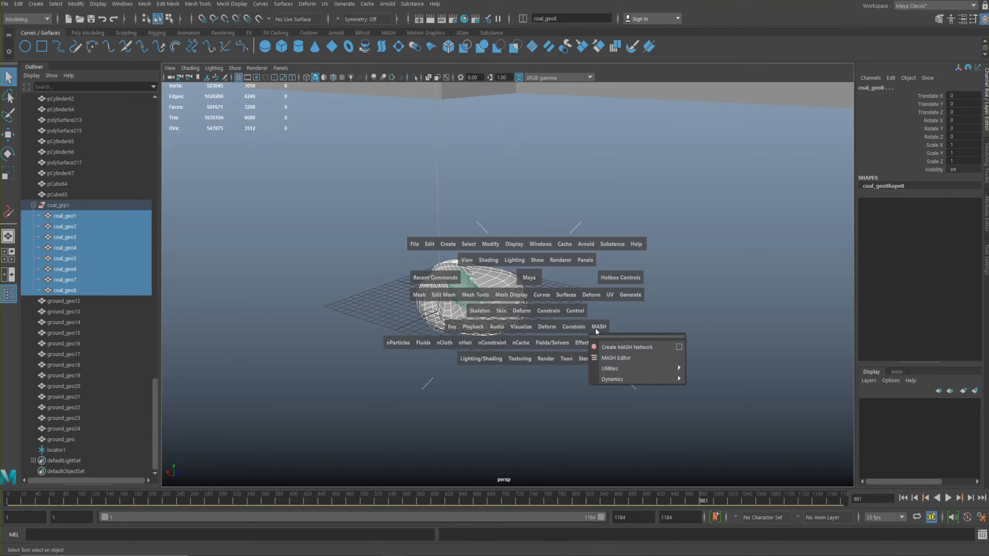
Step: Create a MASH network from the eight selected coal rocks via the hotbox MASH menu
click(626, 347)
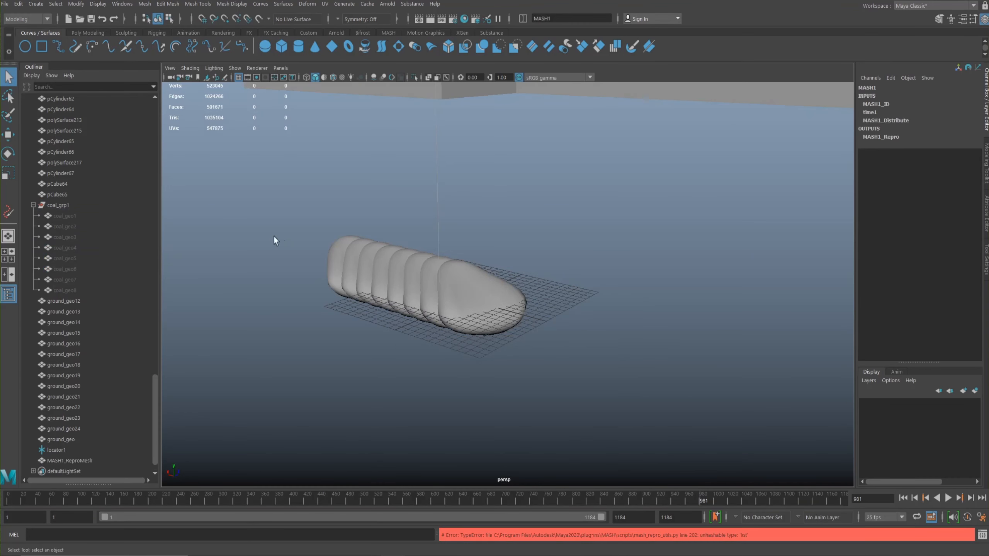
mouse_move(532, 301)
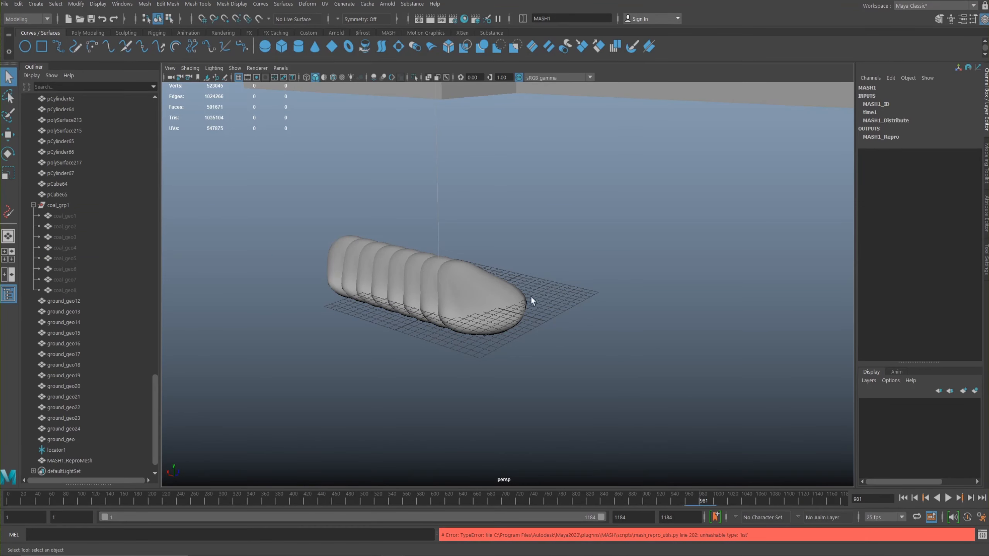
mouse_move(201, 383)
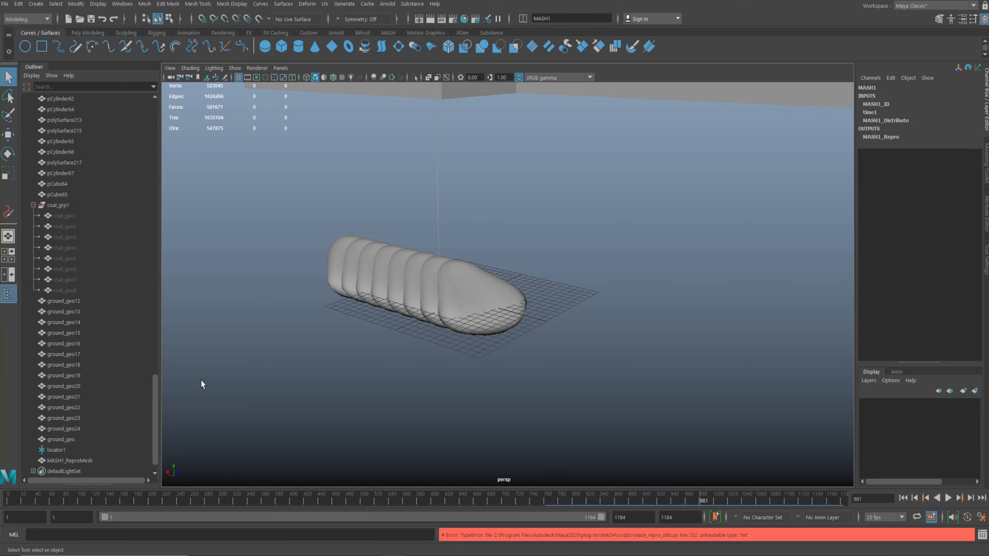
mouse_move(194, 364)
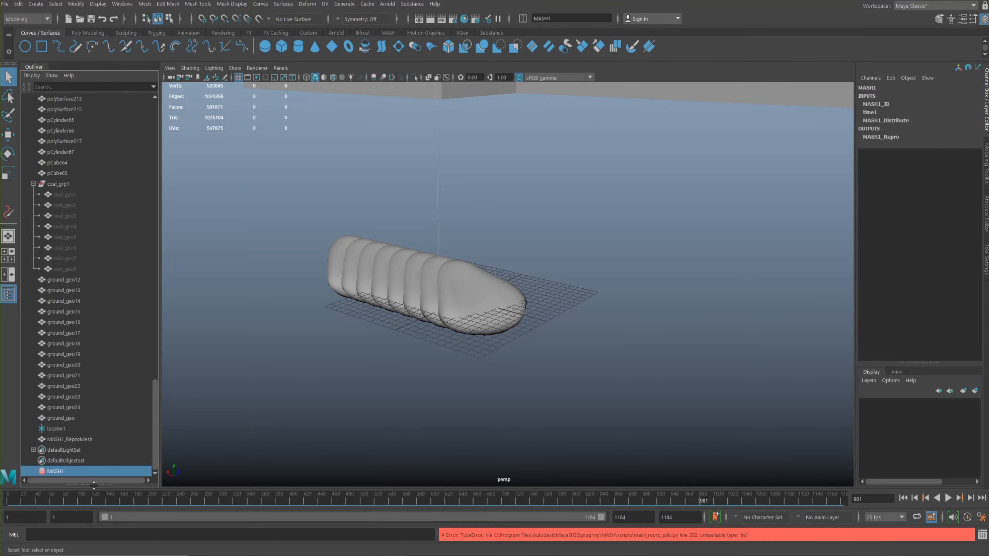
mouse_move(760, 270)
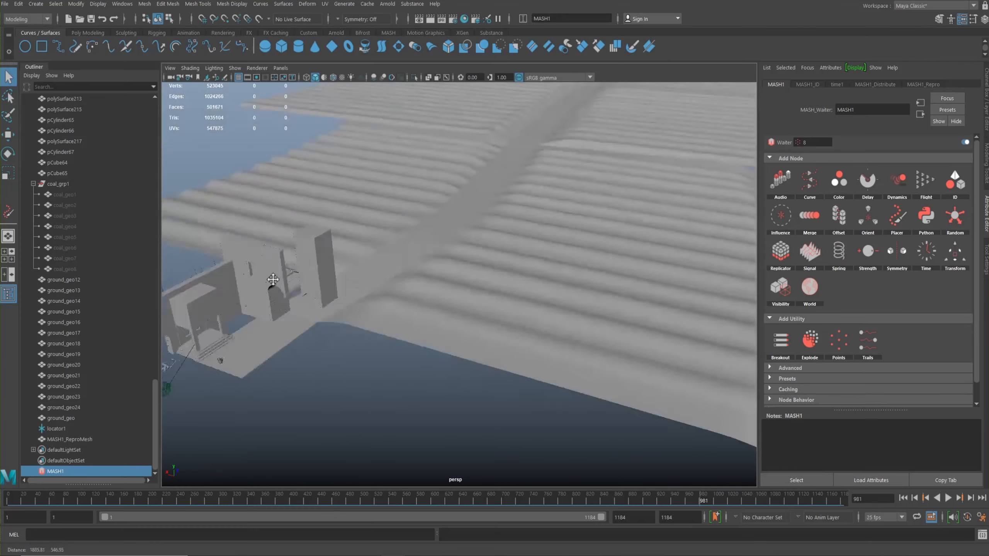
Step: Select the sloping ground path meshes, then review MASH1's Distribute and Waiter settings
drag(271, 278, 386, 270)
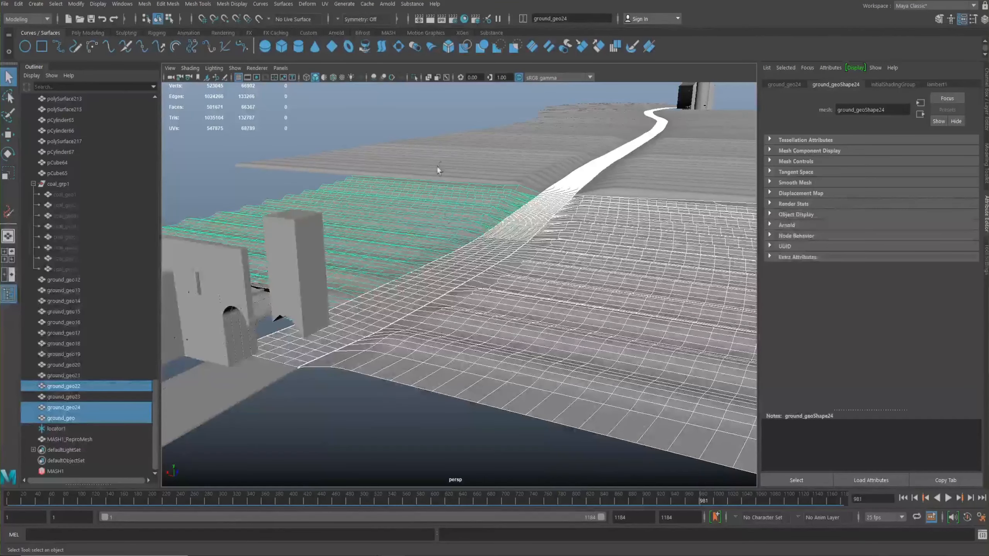
click(63, 279)
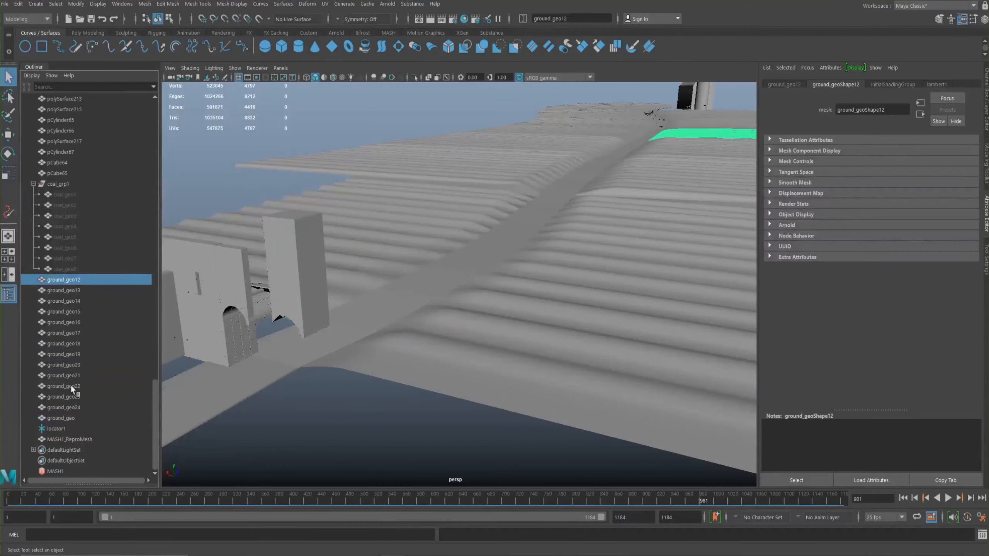
click(61, 417)
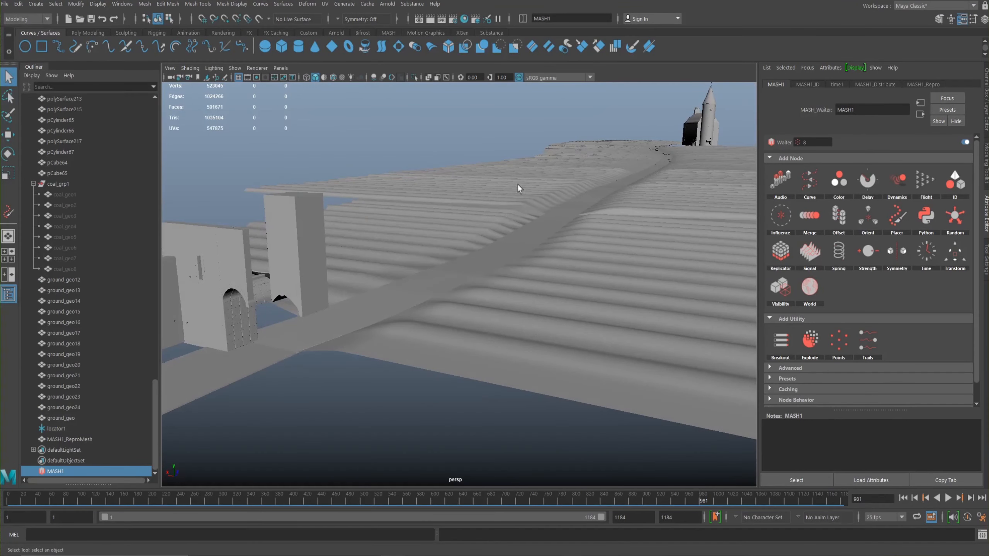
click(874, 84)
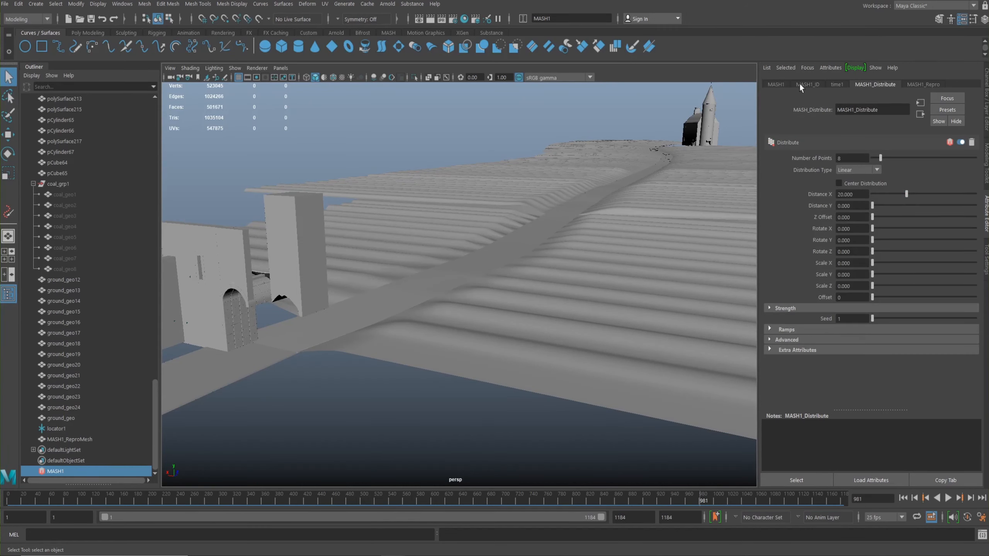
click(775, 84)
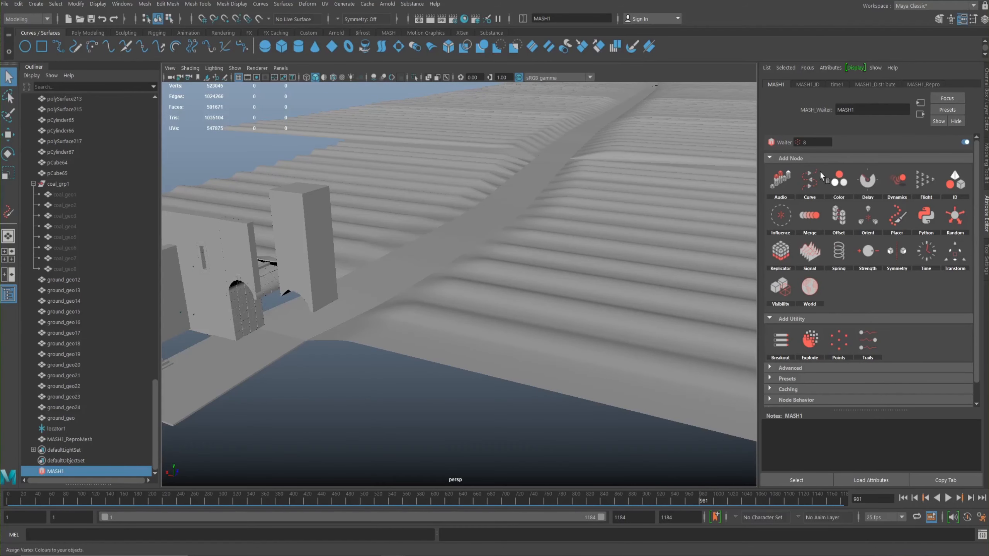
mouse_move(895, 217)
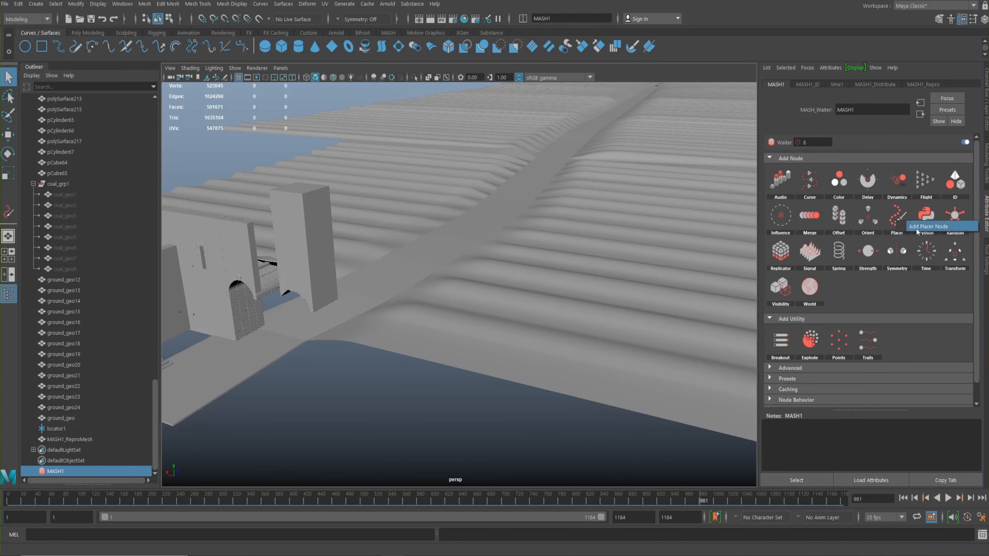
Step: Add a Placer node from MASH1 Waiter's Add Node section
click(896, 215)
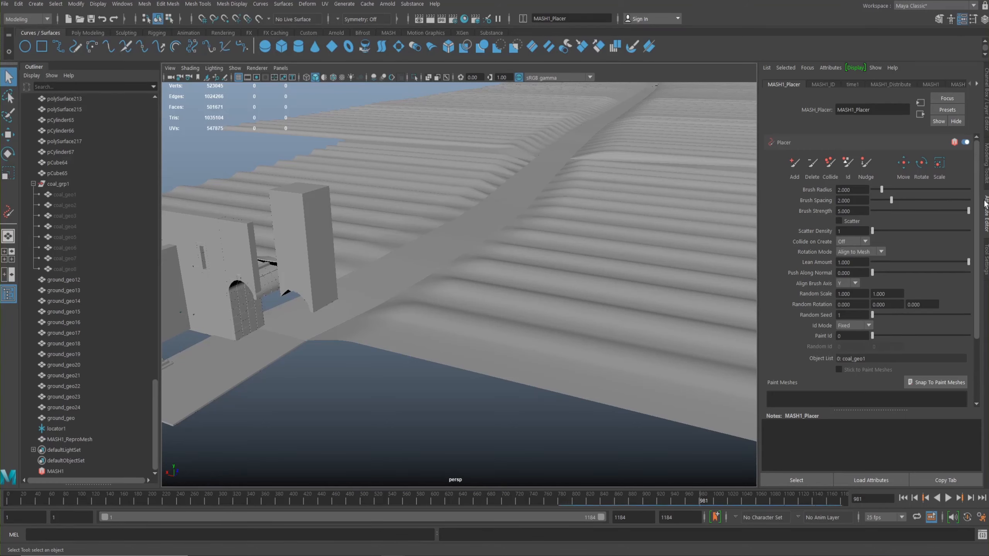
scroll(down, 3)
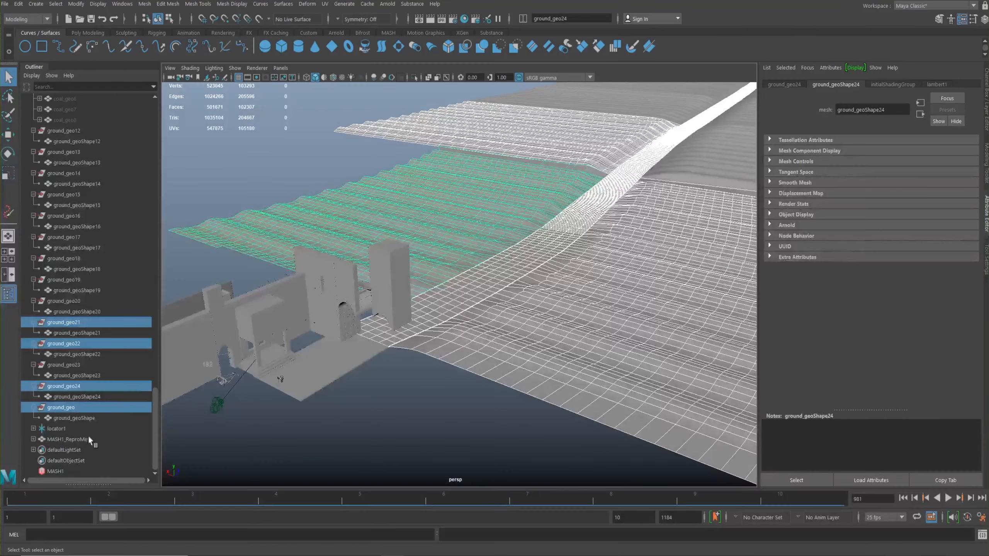
Step: Select the green path ground meshes and load them as the Placer's Paint Meshes
click(31, 75)
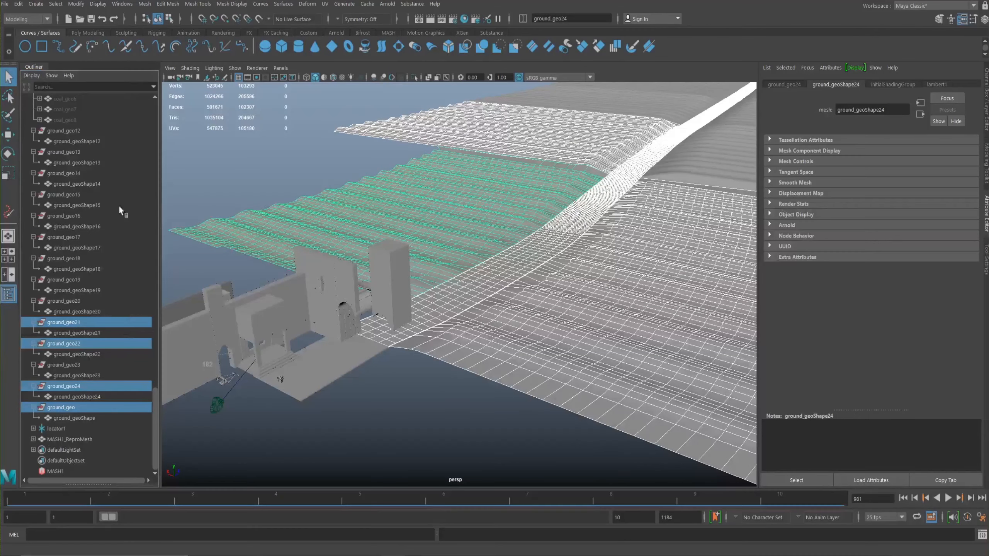
click(65, 120)
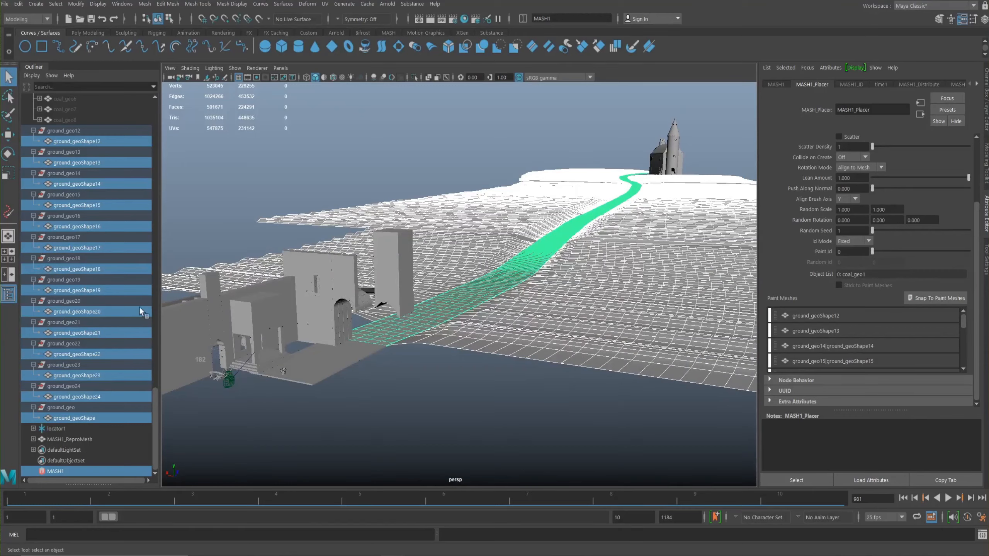
mouse_move(338, 241)
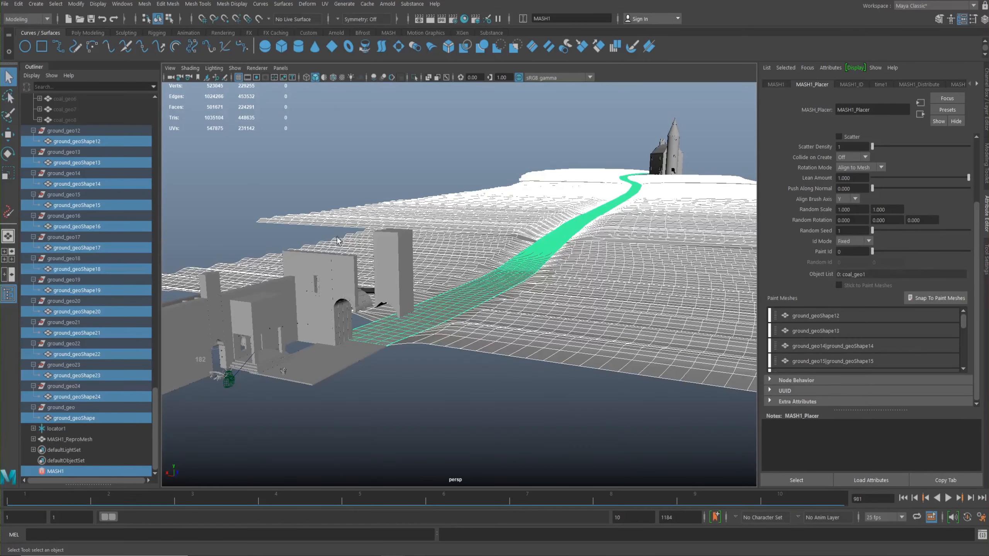
mouse_move(391, 282)
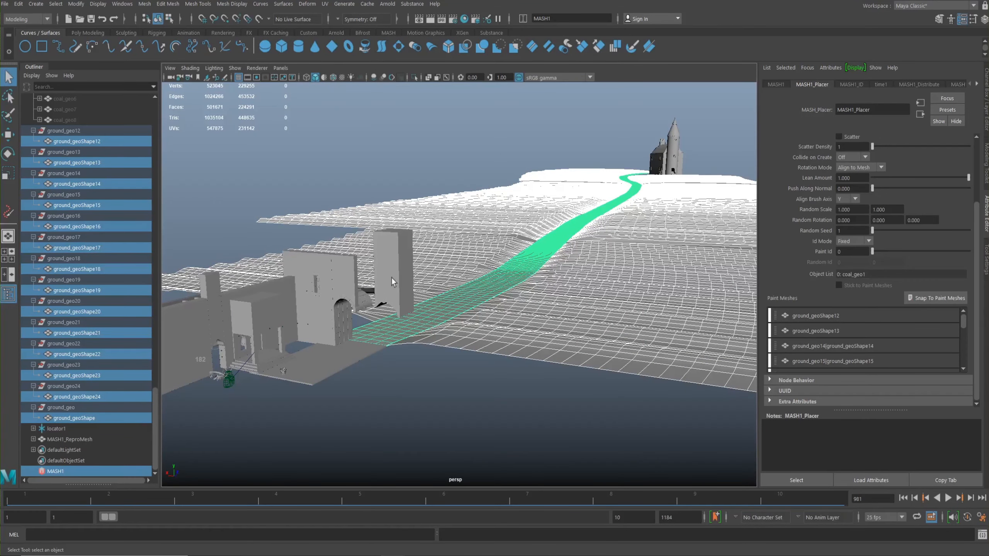
drag(390, 280, 499, 286)
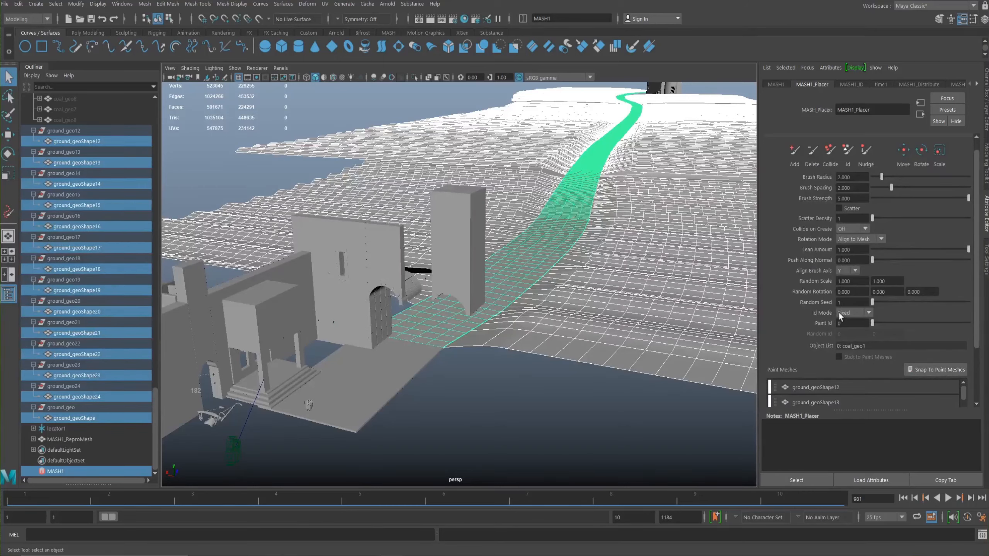
Step: Set the Placer's Id Mode to Random with Random Id ranging 0 to 7
click(855, 313)
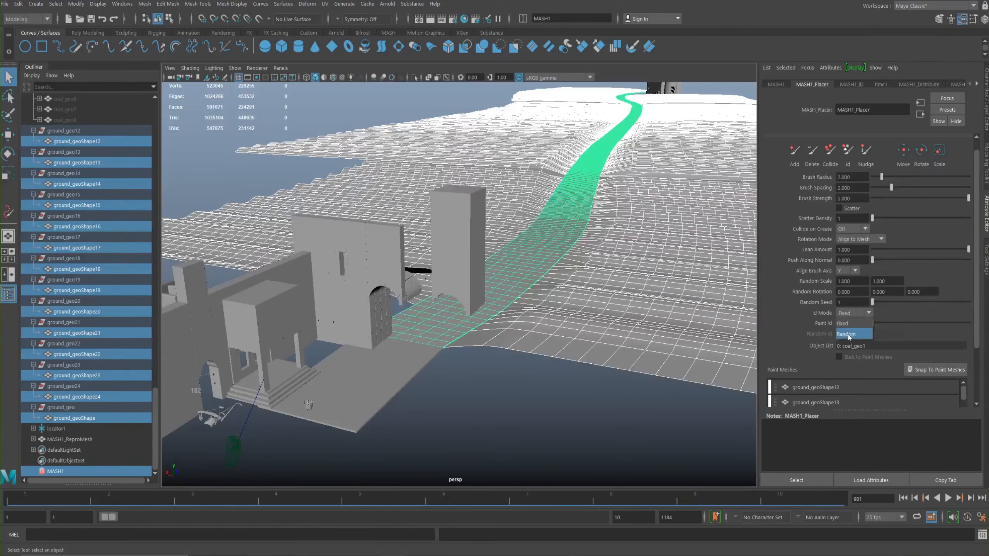
click(849, 333)
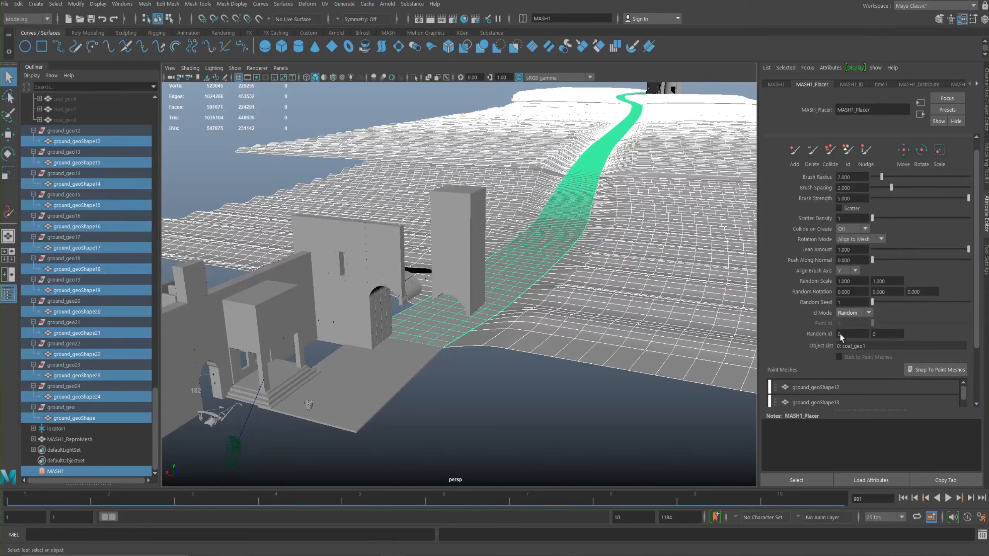
click(852, 333)
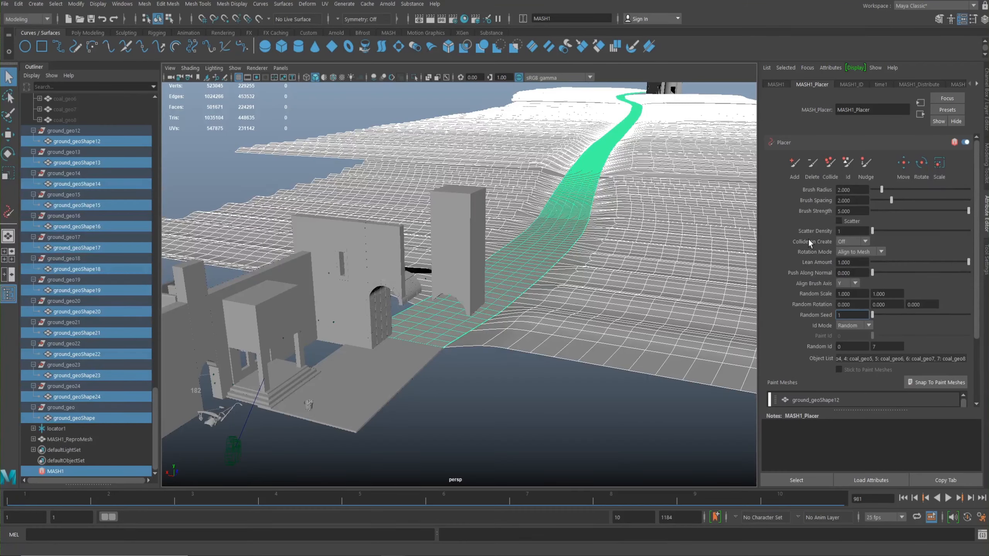
Step: Set Collide on Create to Collide so newly painted rocks avoid overlapping
click(874, 252)
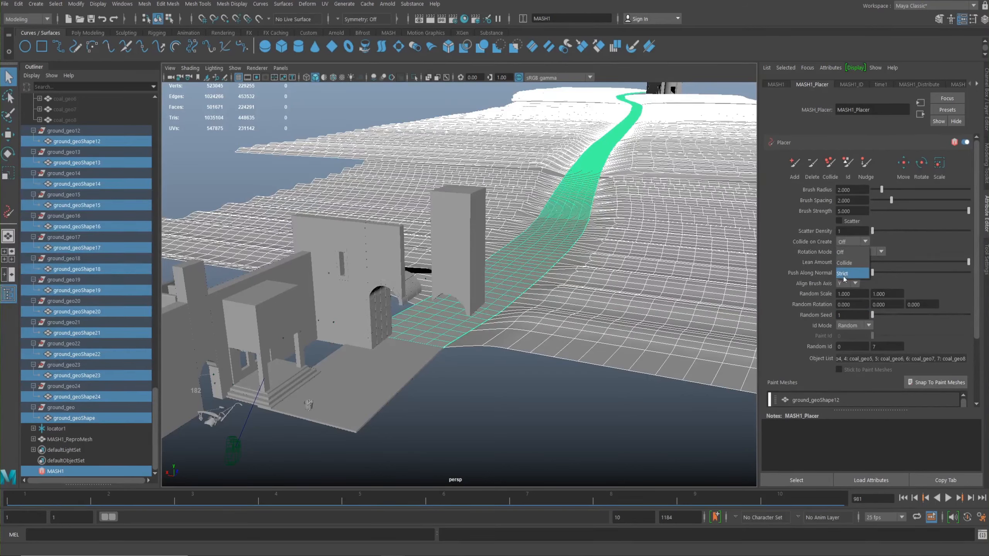
click(853, 252)
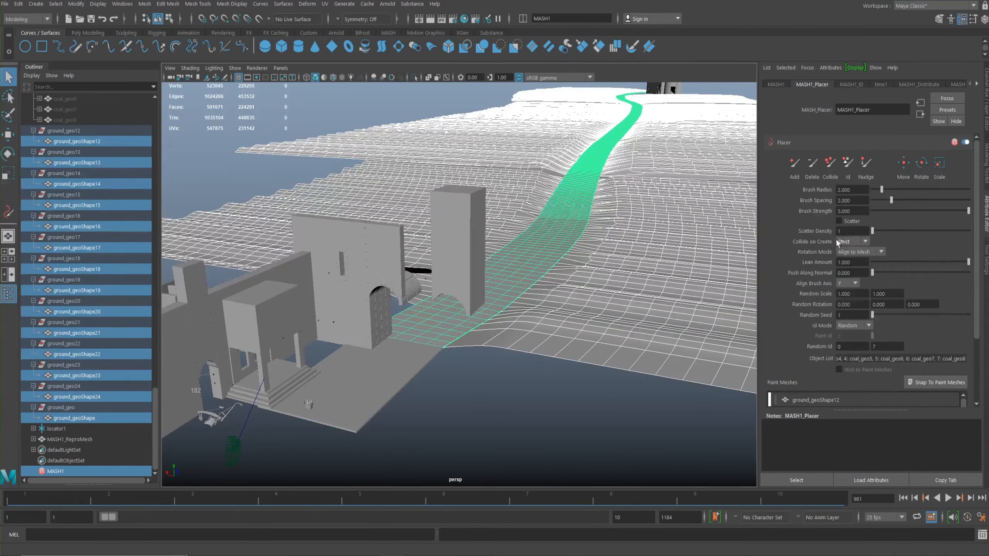
click(851, 241)
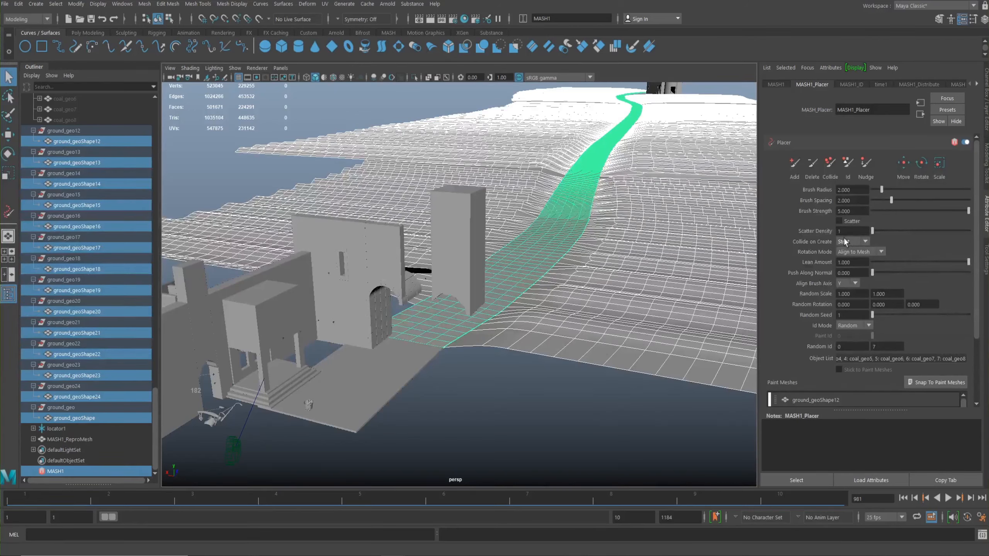
click(852, 242)
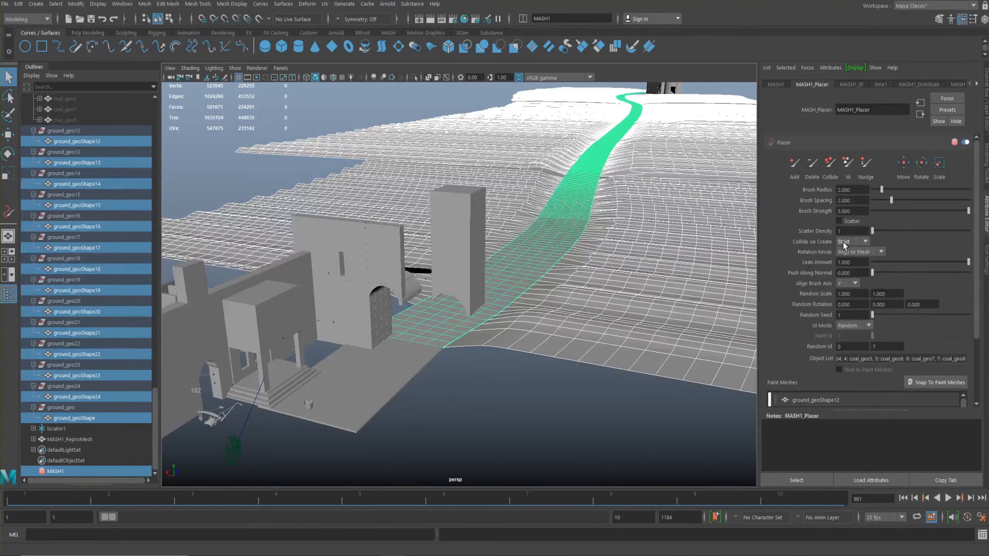
click(853, 252)
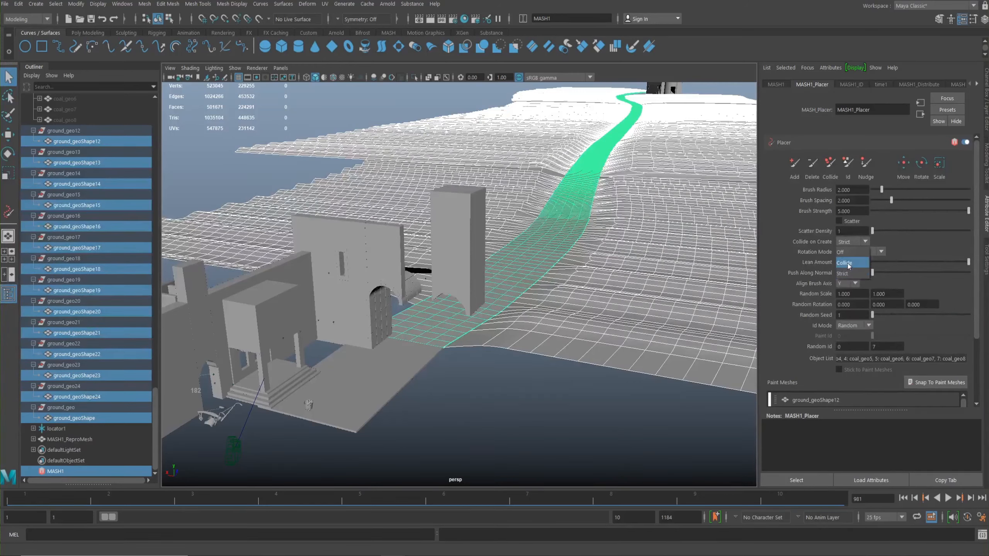
click(849, 242)
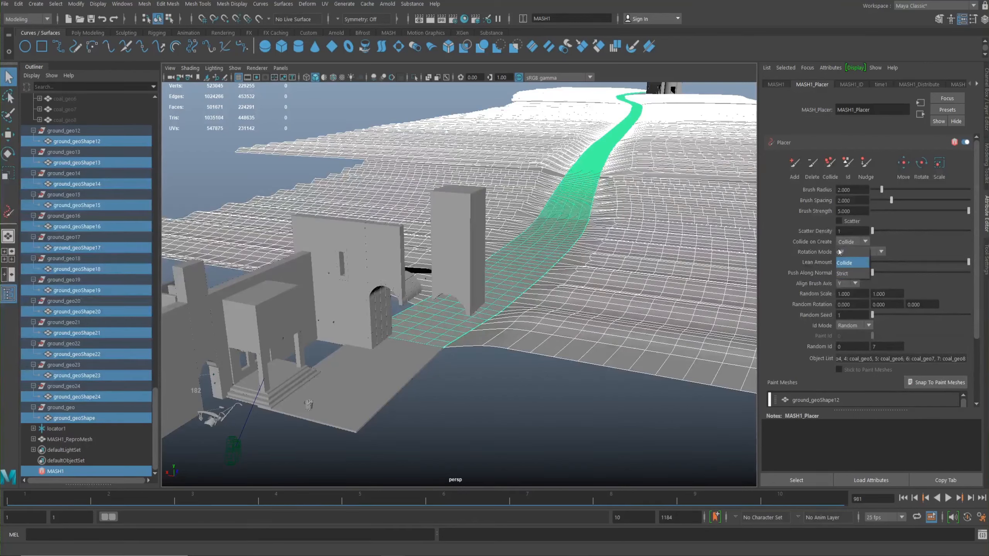
click(854, 252)
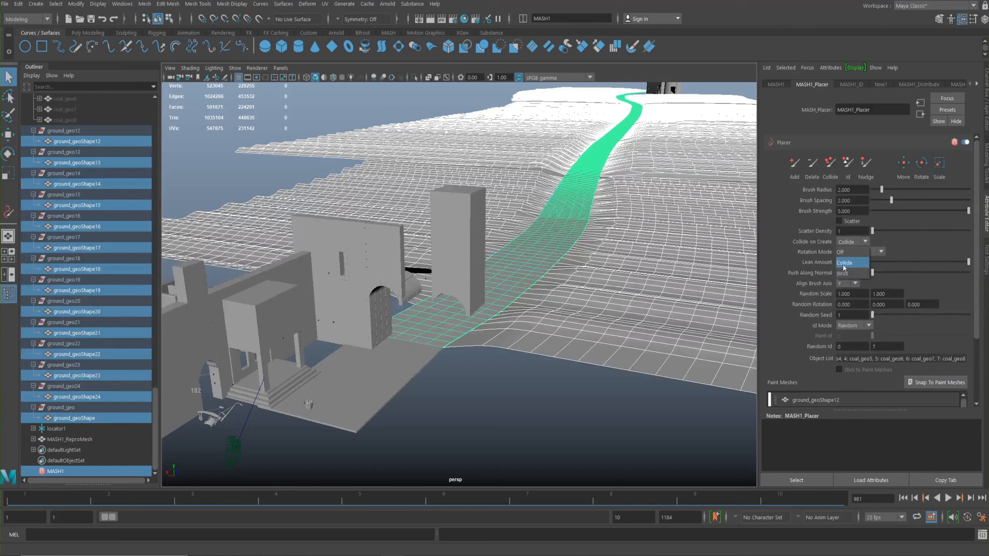
click(855, 252)
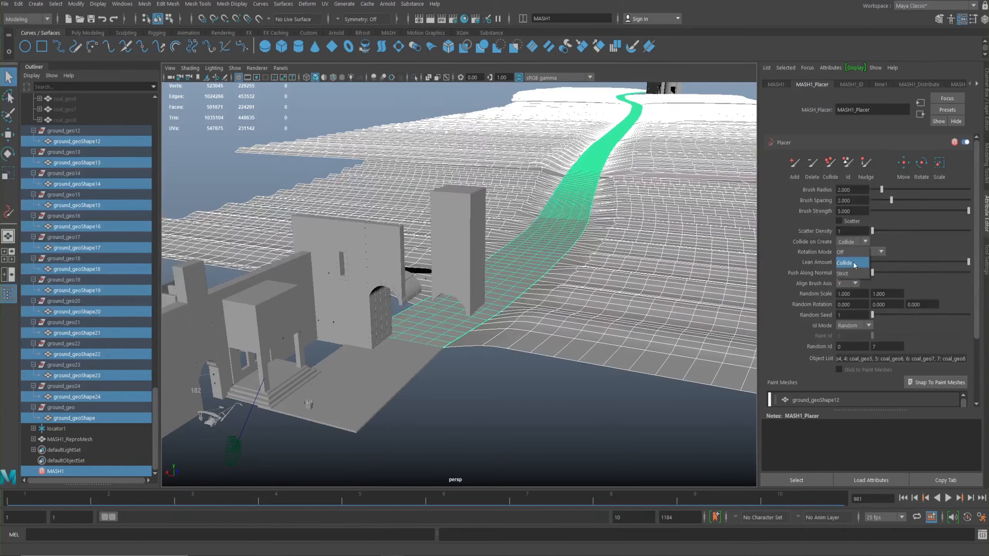
click(853, 252)
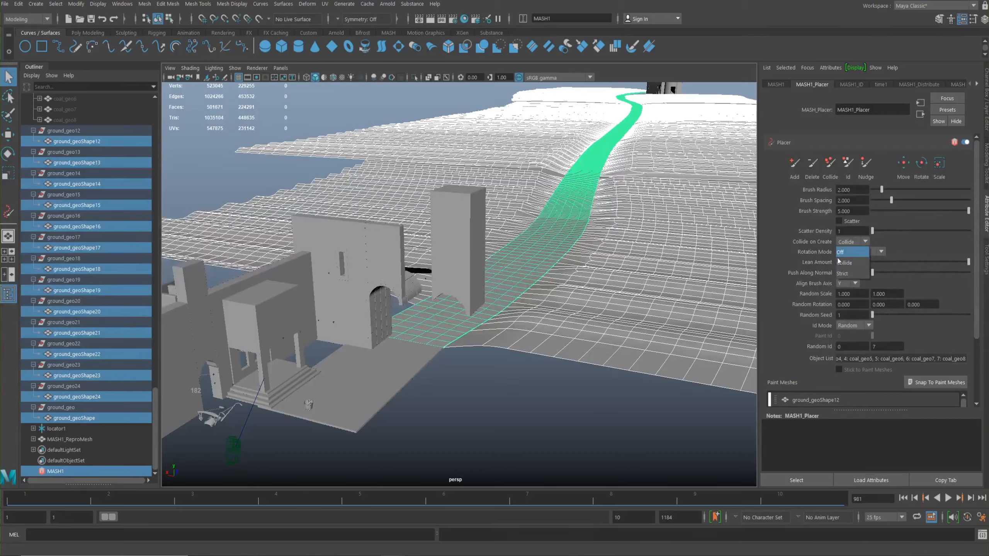
click(853, 252)
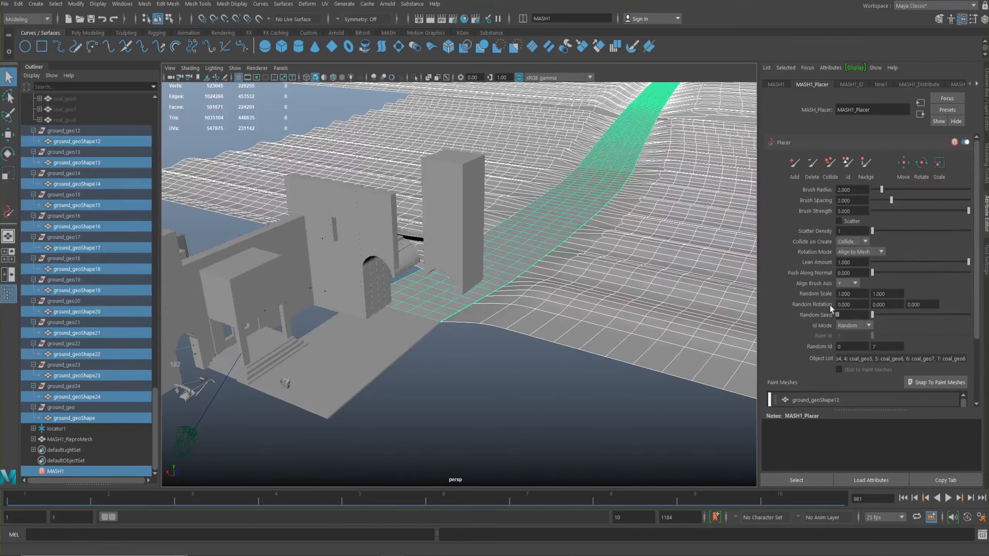
Step: Set Random Scale maximum to 5.000, activate the Add paint tool and widen the brush radius
click(852, 294)
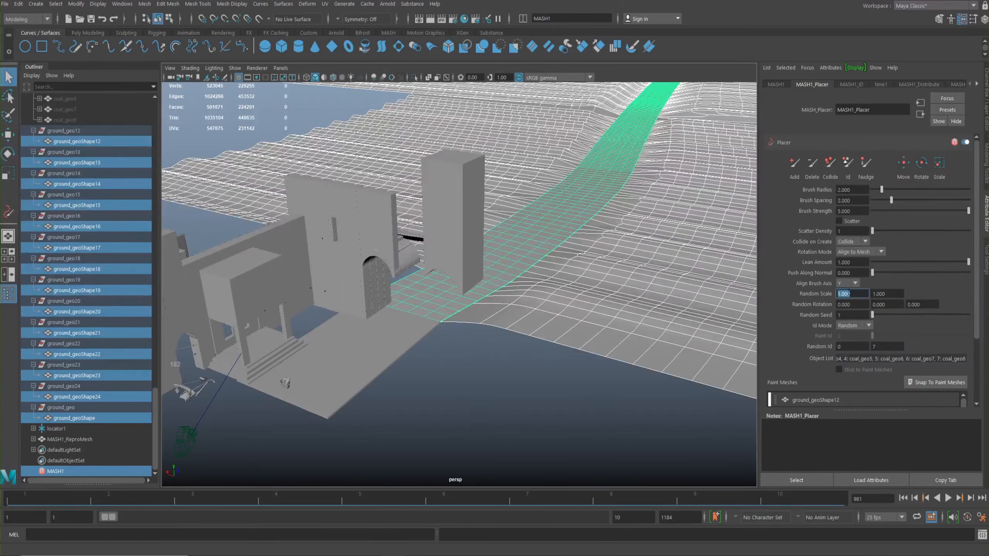
click(886, 293)
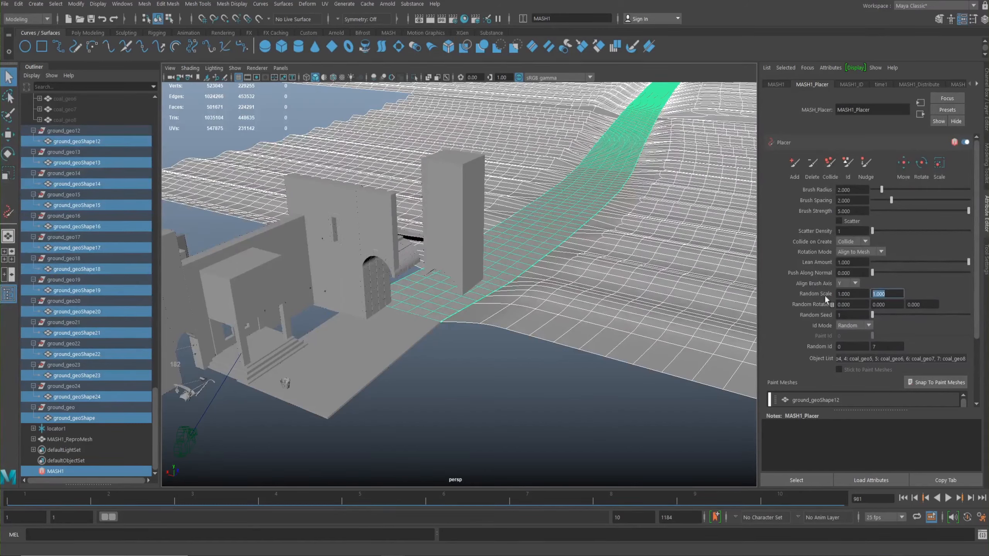
text(5.000)
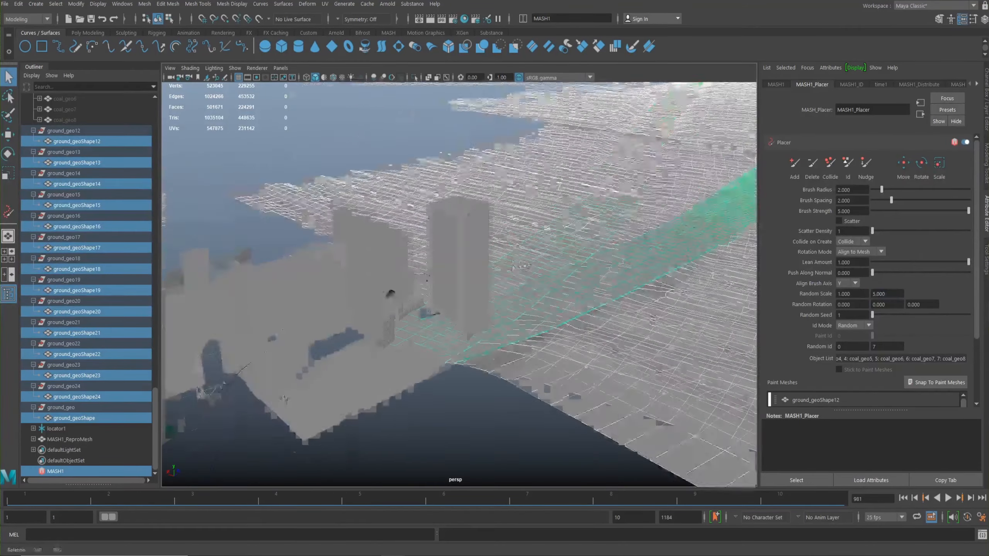
click(794, 163)
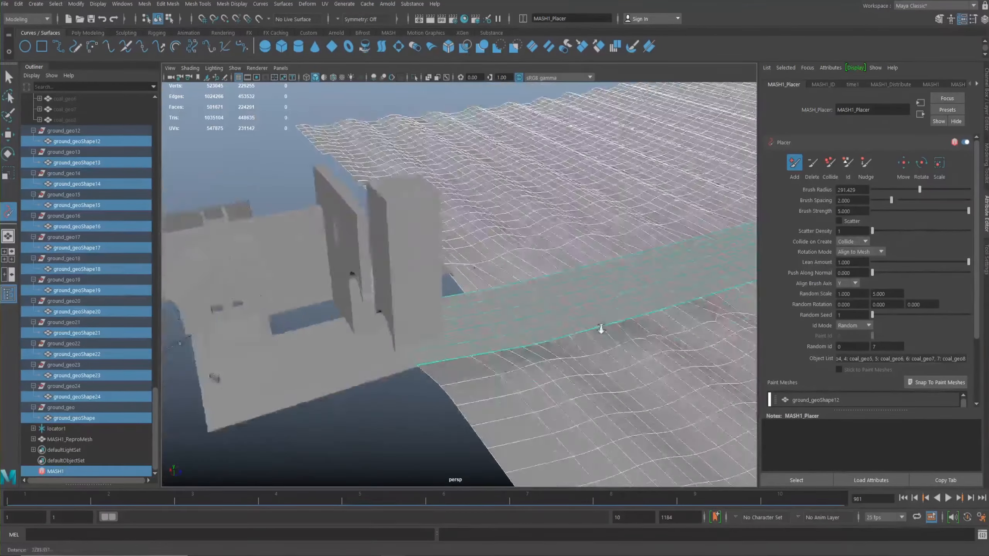
drag(600, 327, 498, 372)
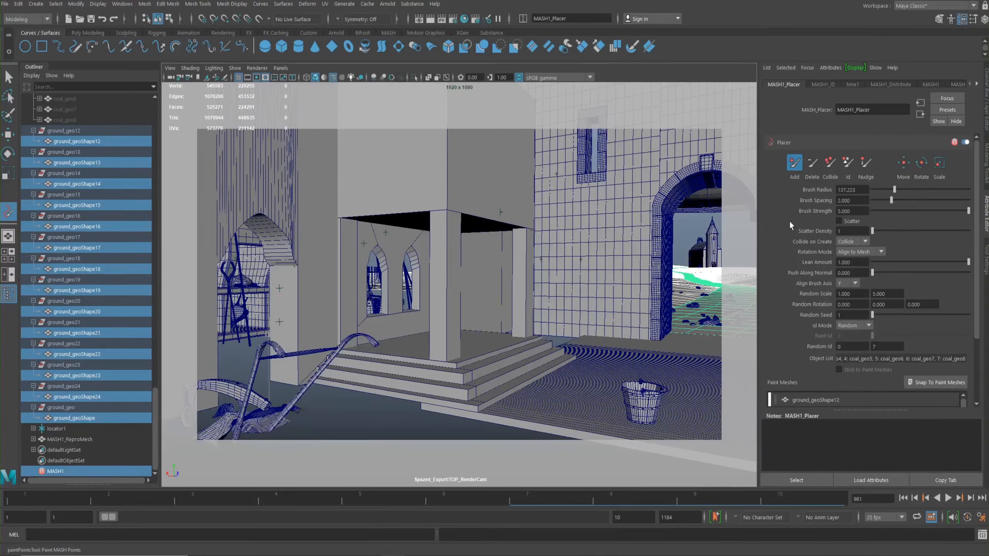
mouse_move(833, 219)
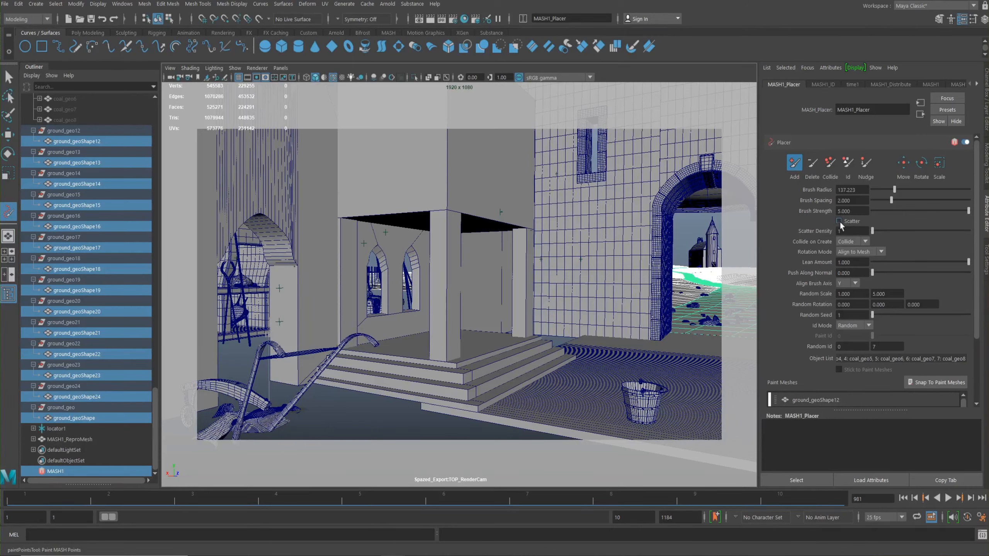
Step: Look through the render camera with Overscan 0.5 and 2D Pan/Zoom enabled on the far ground
click(851, 230)
text(5)
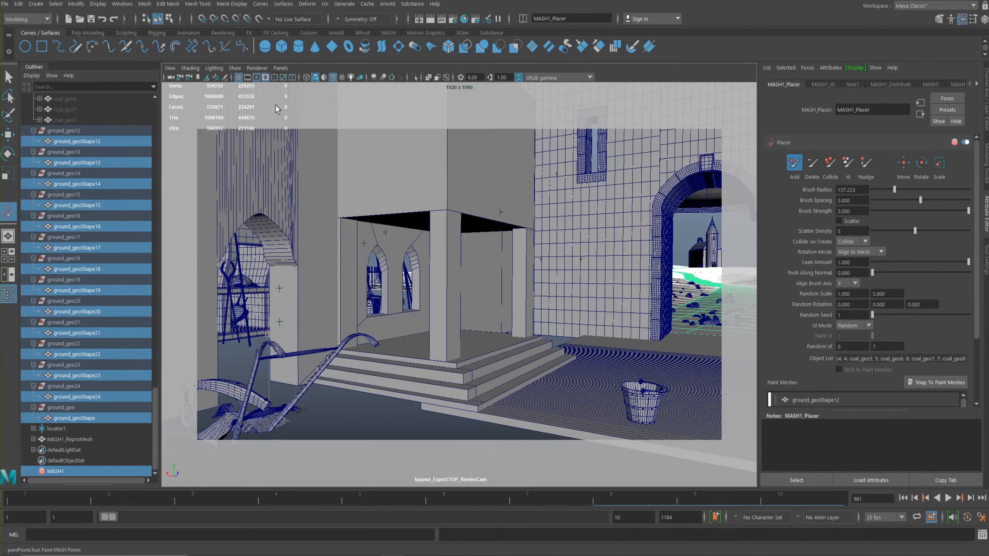
click(169, 67)
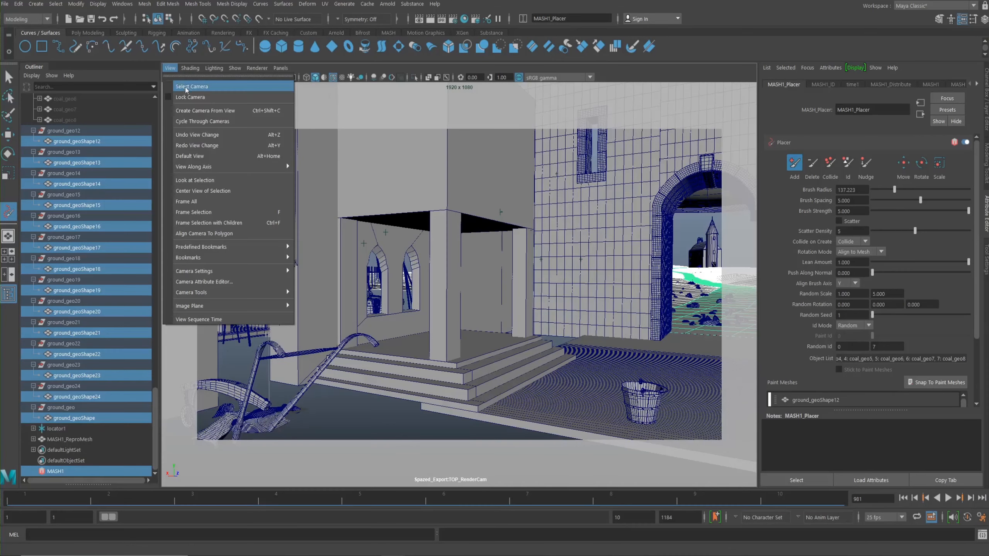
click(190, 87)
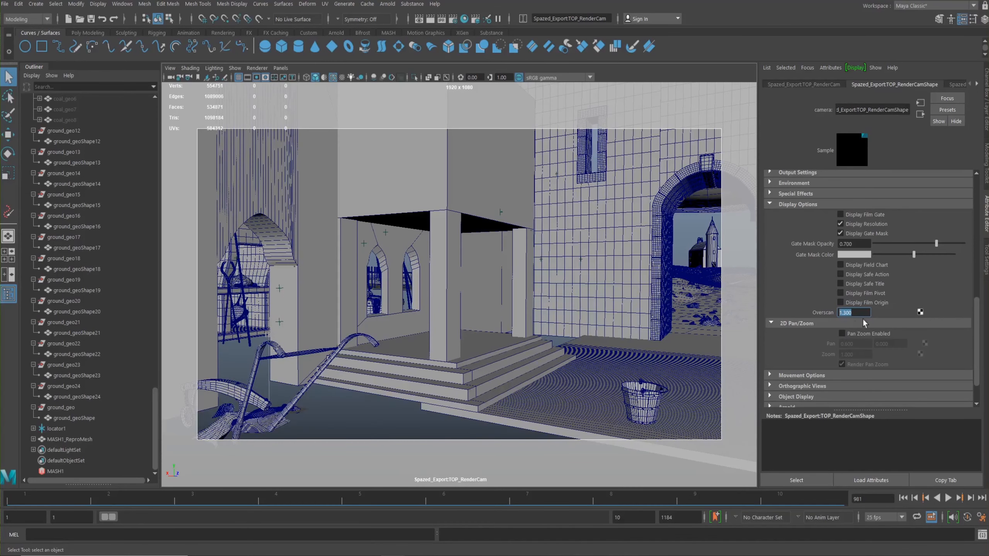
text(0.500)
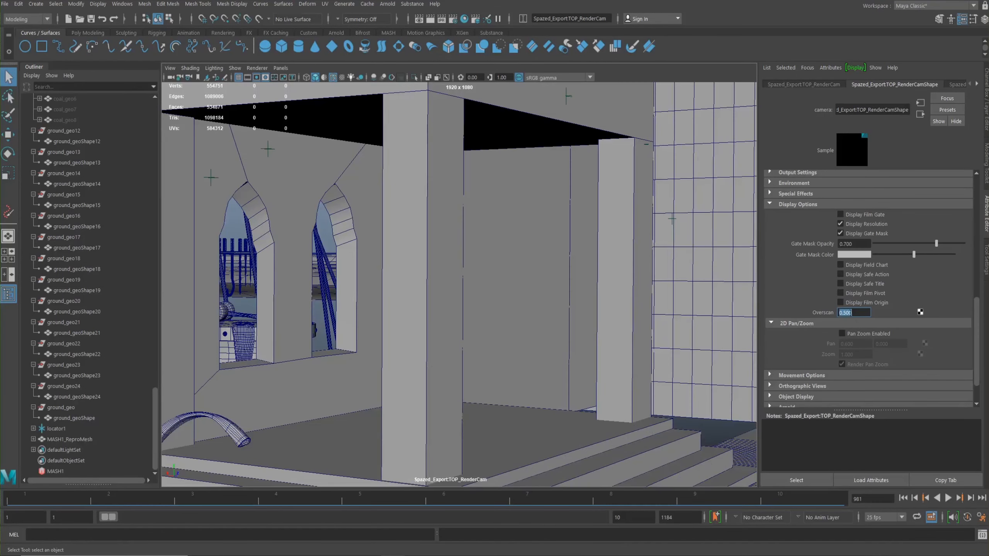
click(841, 334)
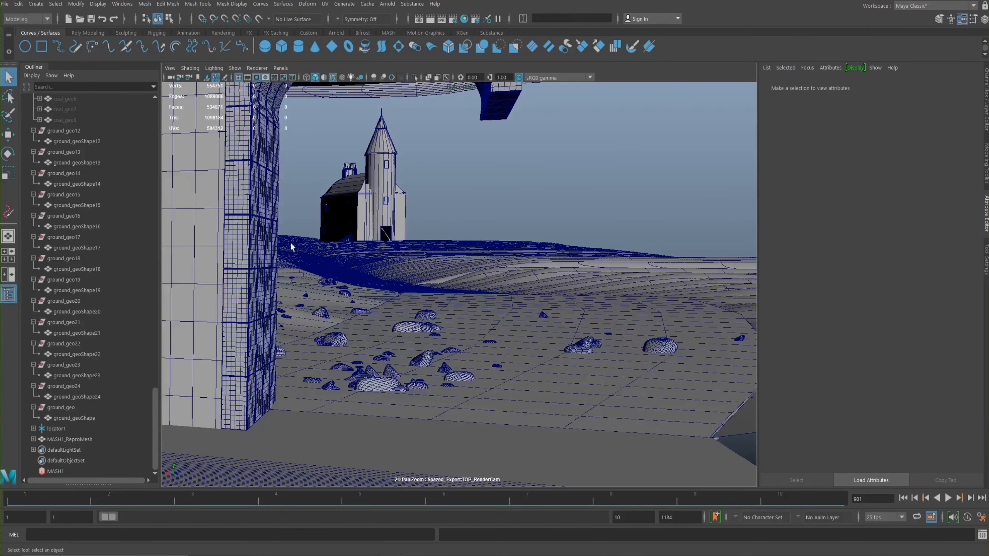
Step: Select MASH1, add a rock on the foreground ground and enable Scatter in the Placer
click(56, 472)
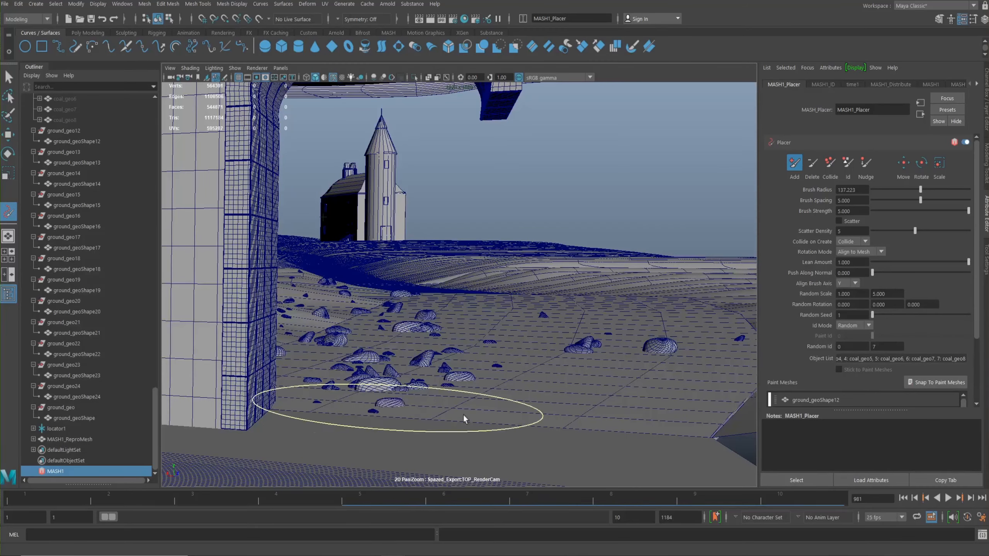
click(464, 418)
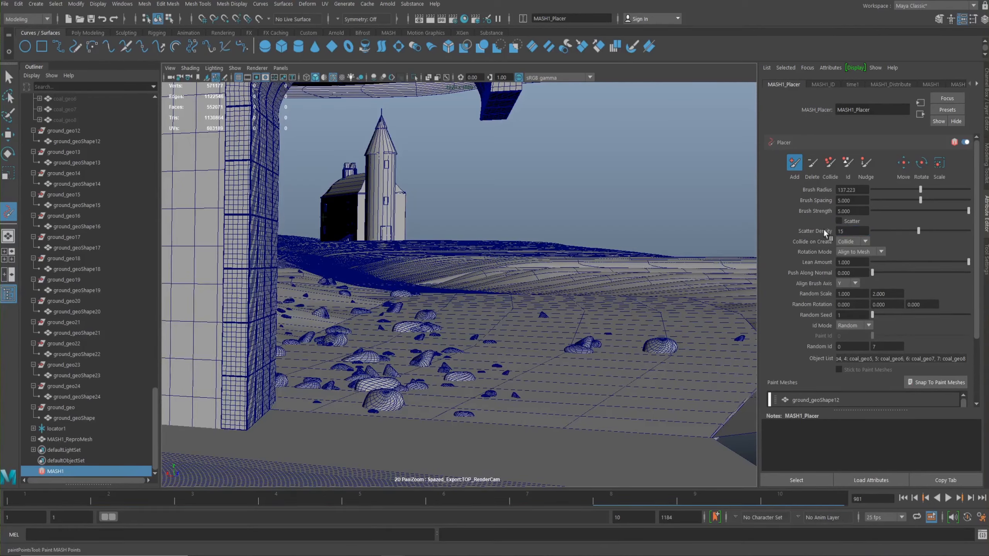
click(838, 221)
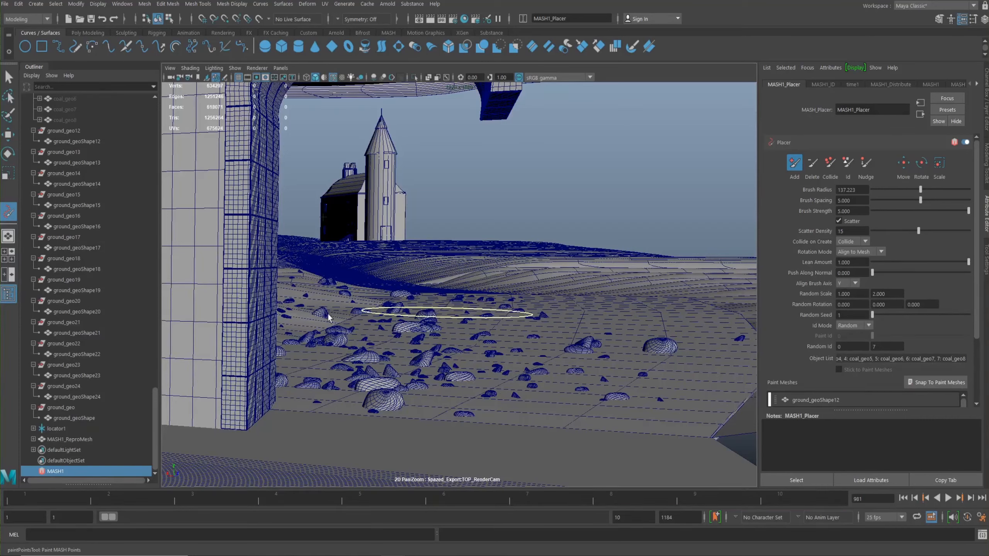
Step: Paint scattered bands of coal rocks across the mid and foreground, then return to perspective view
drag(448, 314, 295, 320)
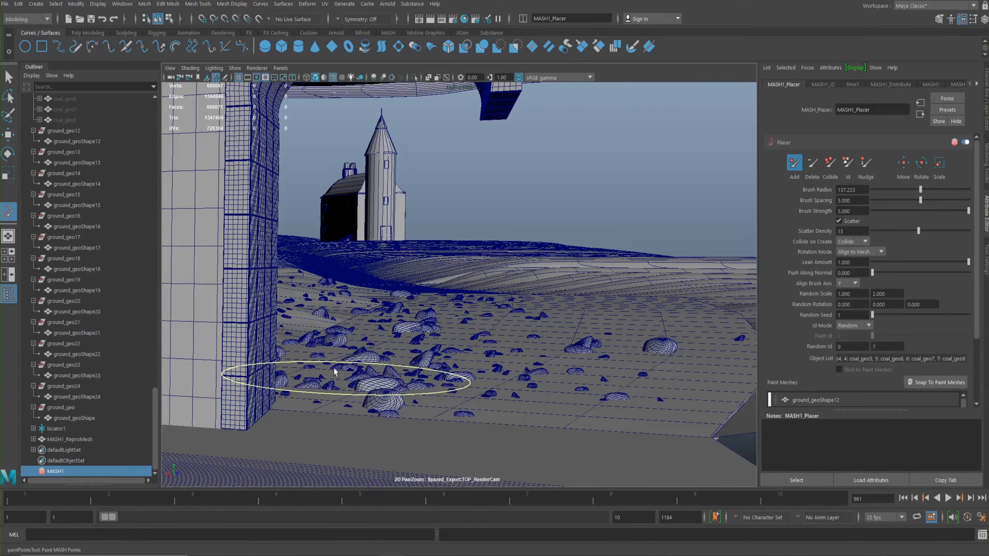
drag(335, 372, 535, 423)
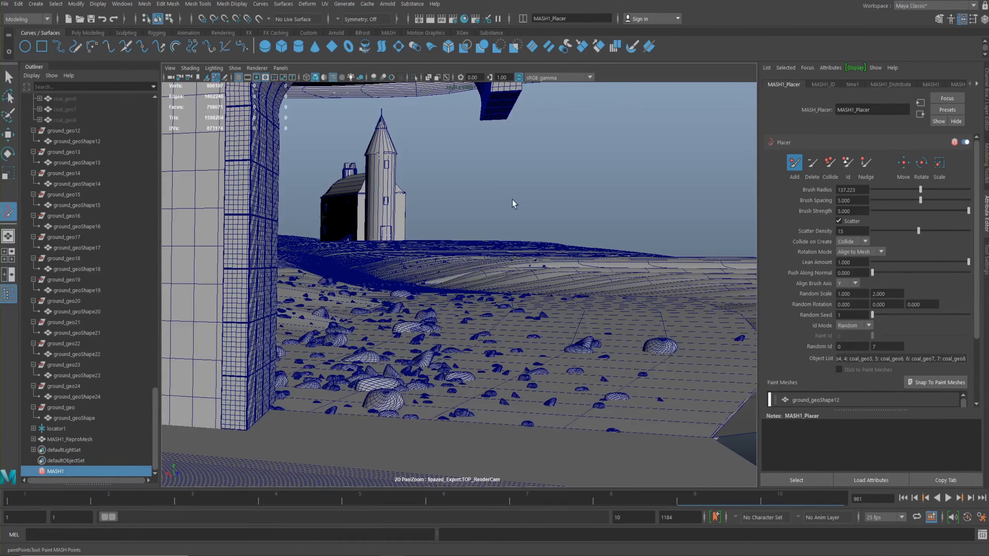
mouse_move(489, 182)
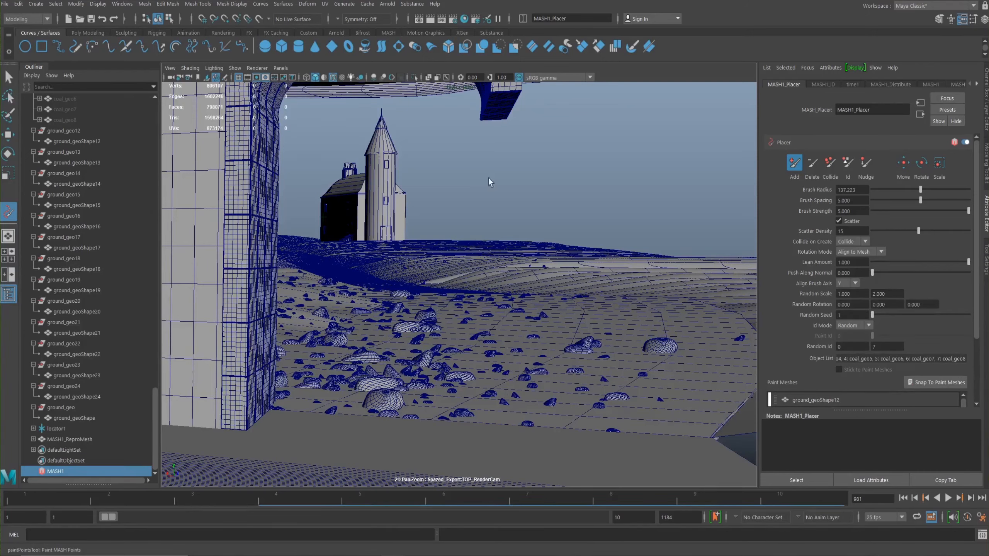
mouse_move(394, 230)
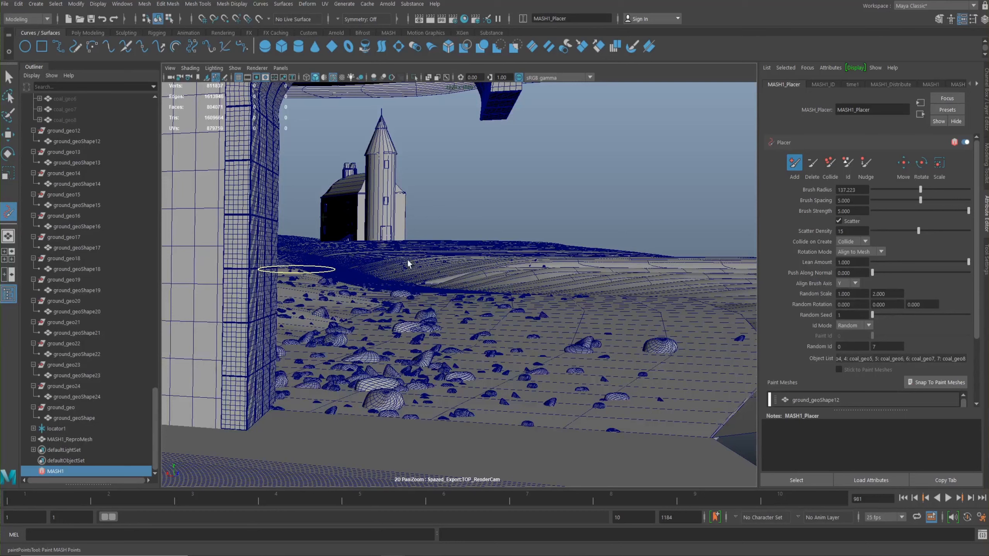
mouse_move(356, 267)
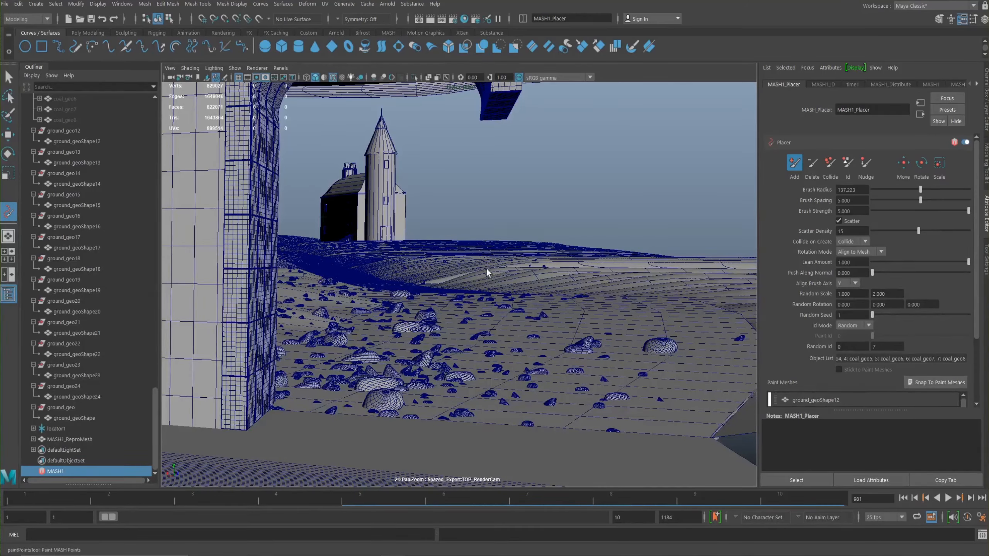
key(space)
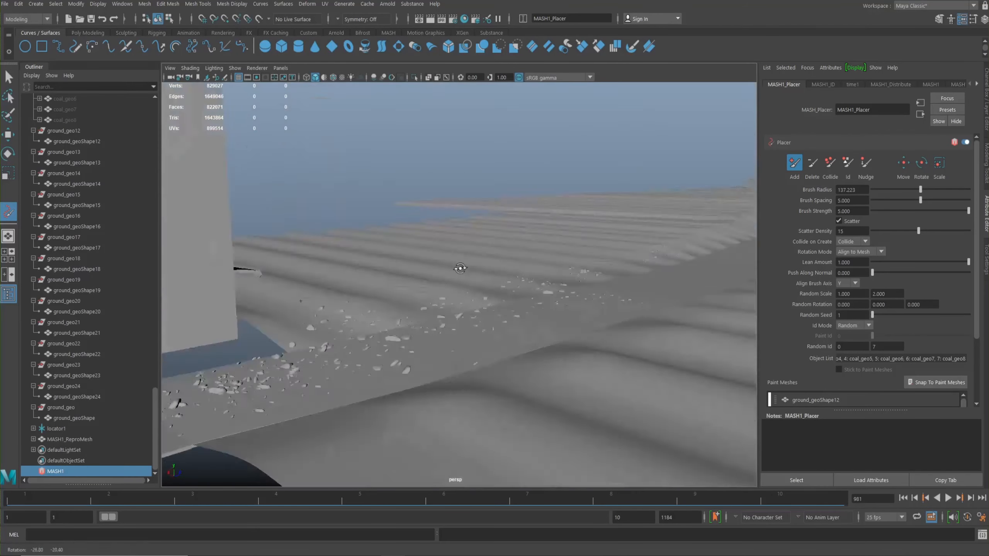
drag(461, 268, 353, 275)
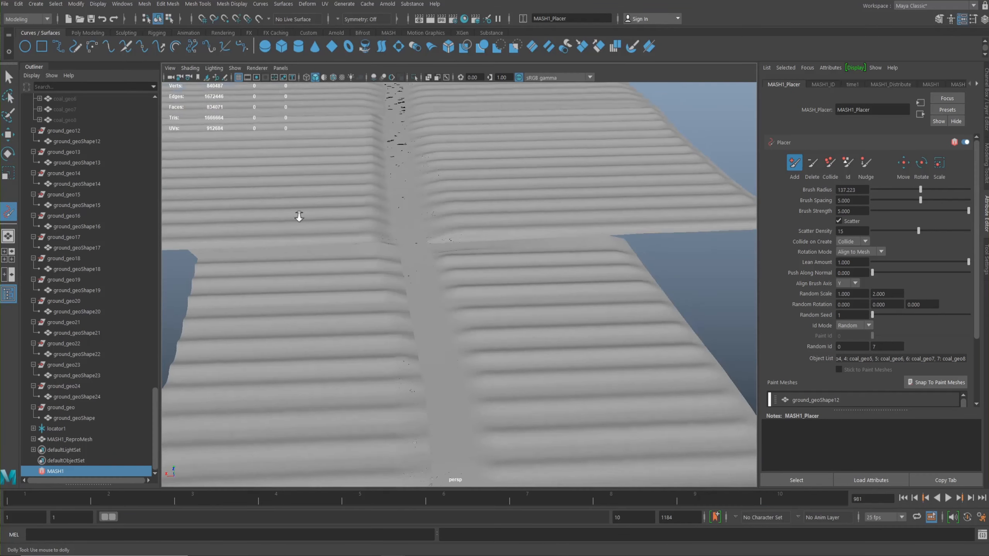
drag(298, 216, 358, 219)
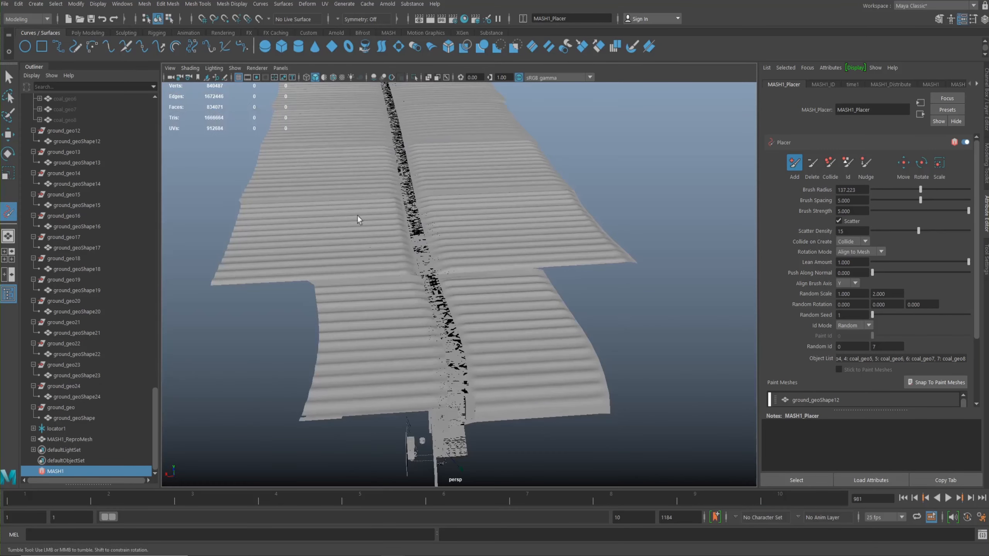
drag(358, 218, 386, 308)
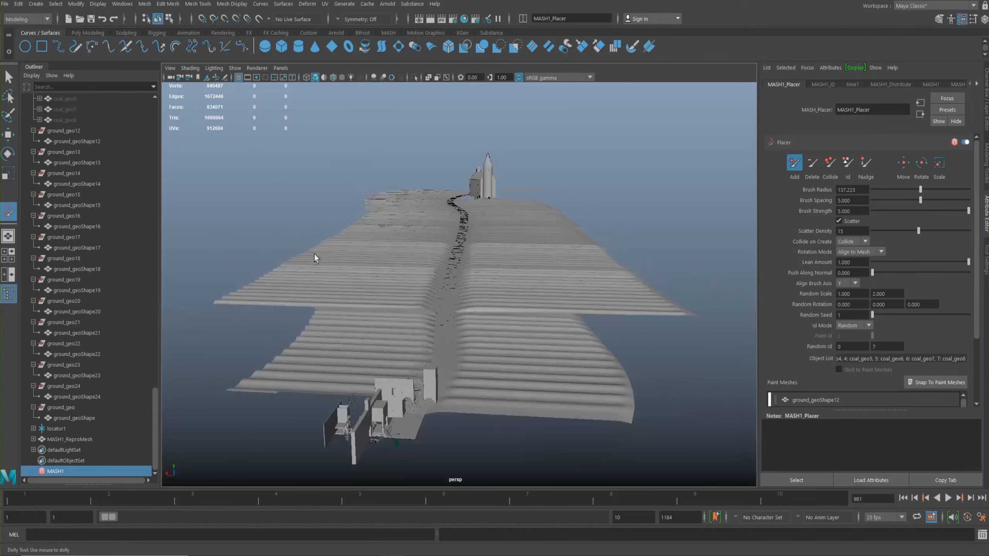
drag(315, 257, 353, 266)
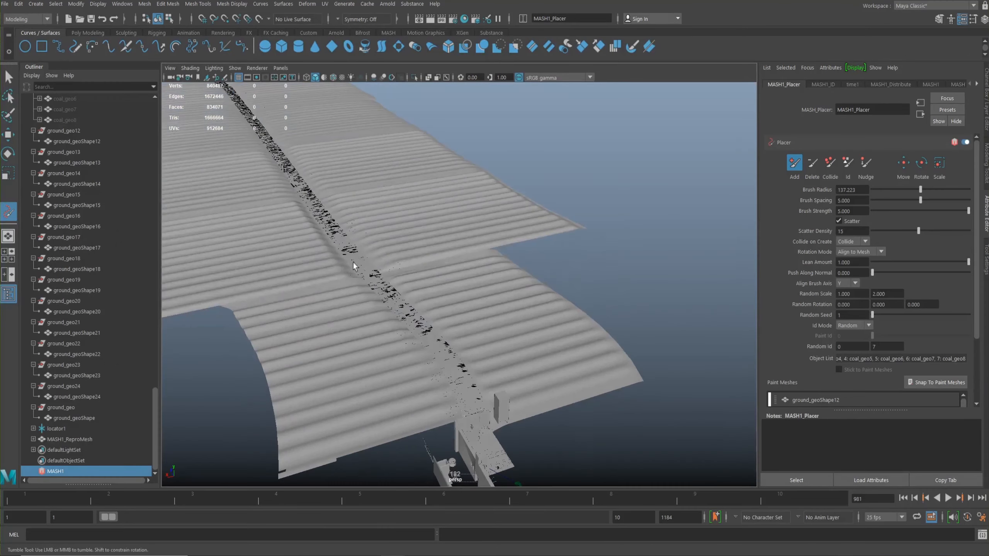
drag(353, 265, 504, 286)
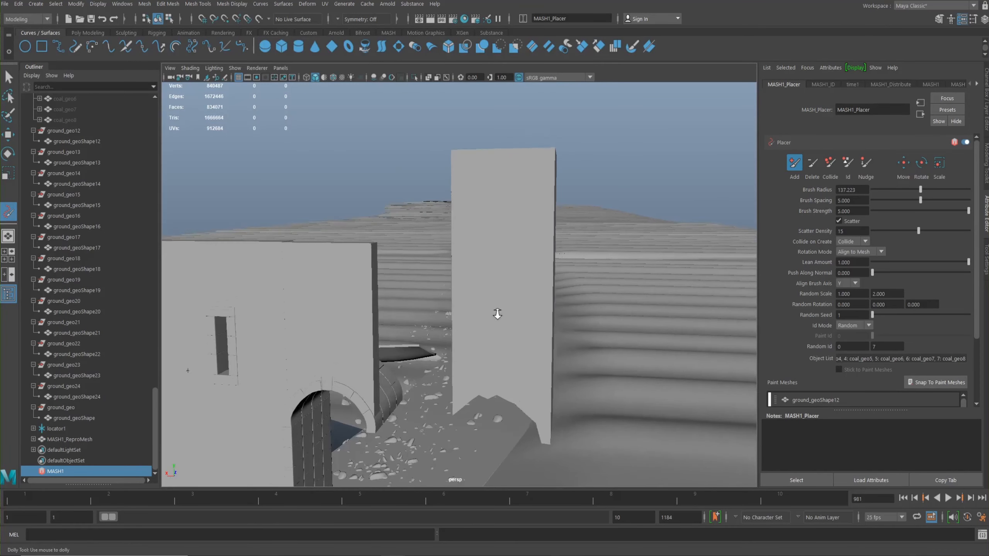
drag(498, 315, 492, 271)
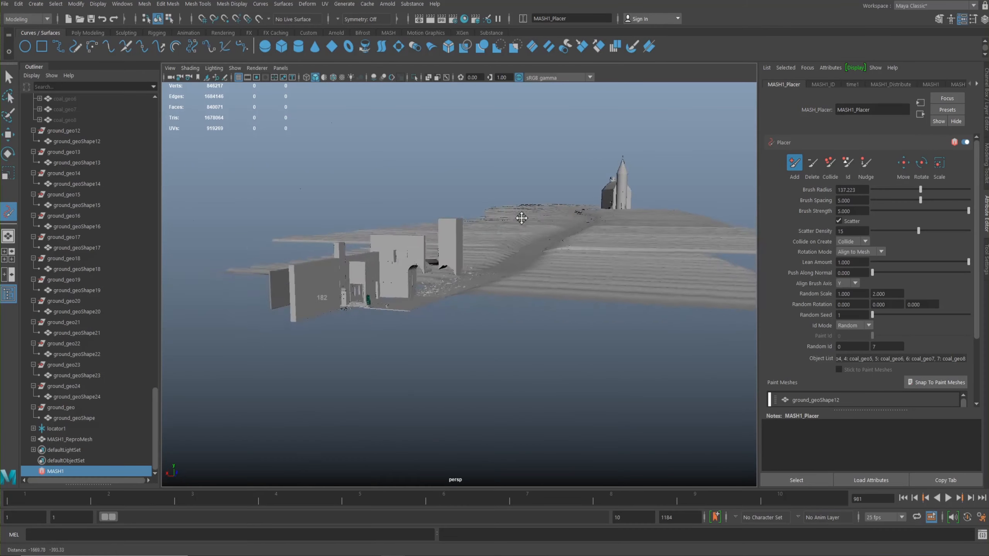
drag(521, 218, 493, 236)
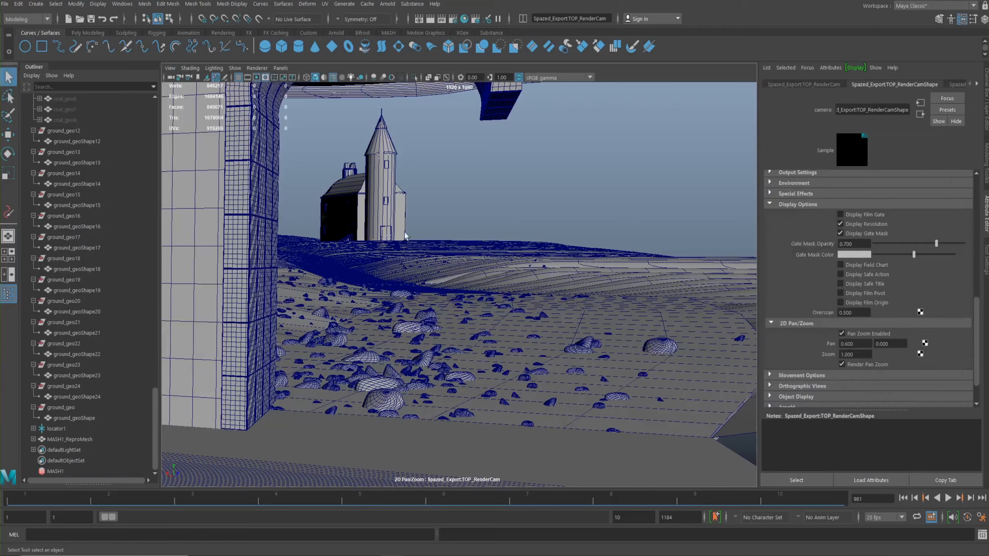
Step: Restore the render camera's full shot by setting Overscan back to 1.3
text(1.3)
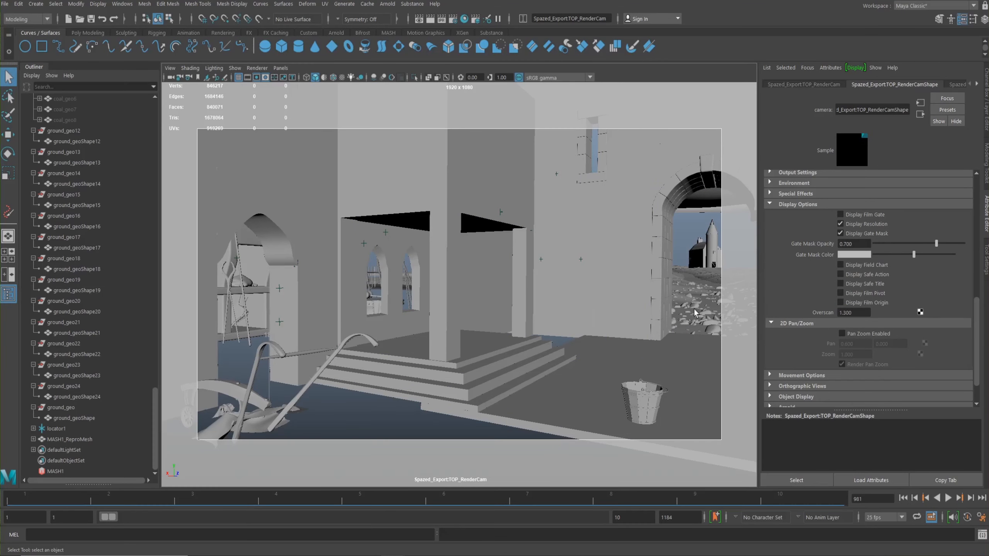
mouse_move(712, 339)
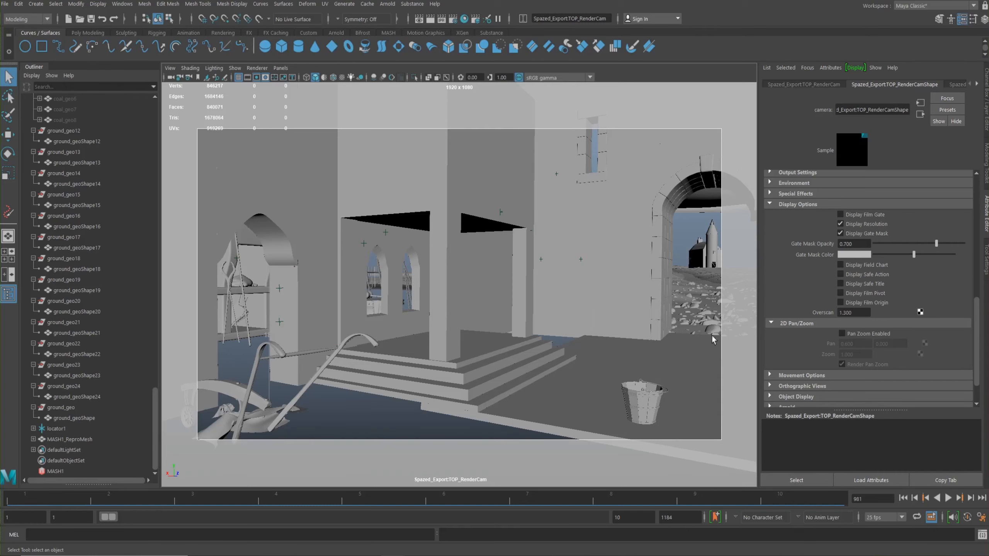
mouse_move(705, 248)
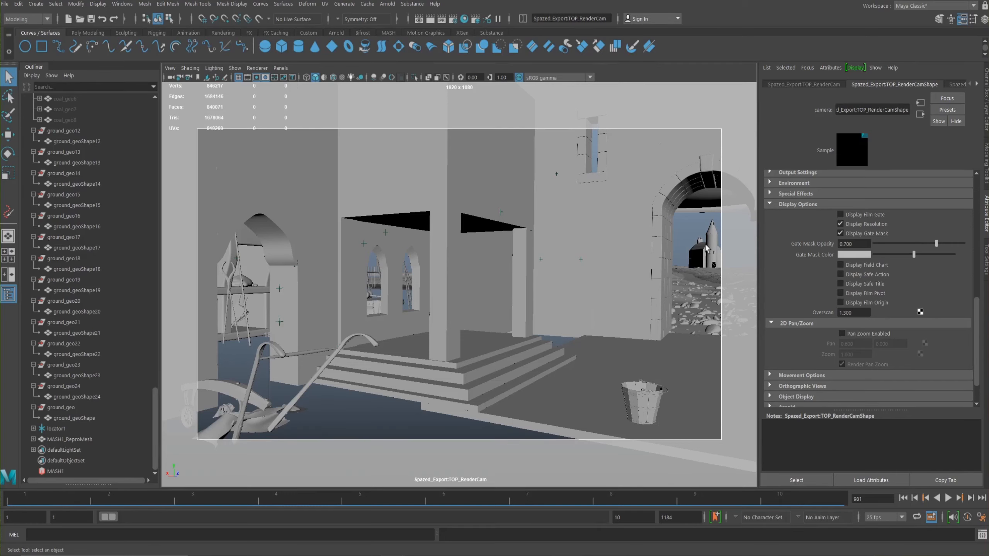
mouse_move(700, 311)
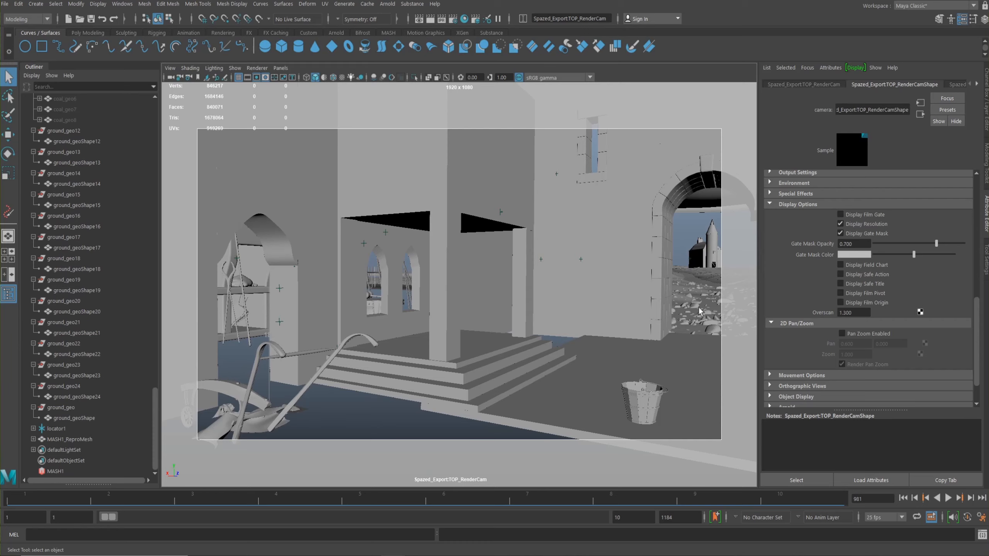
mouse_move(630, 293)
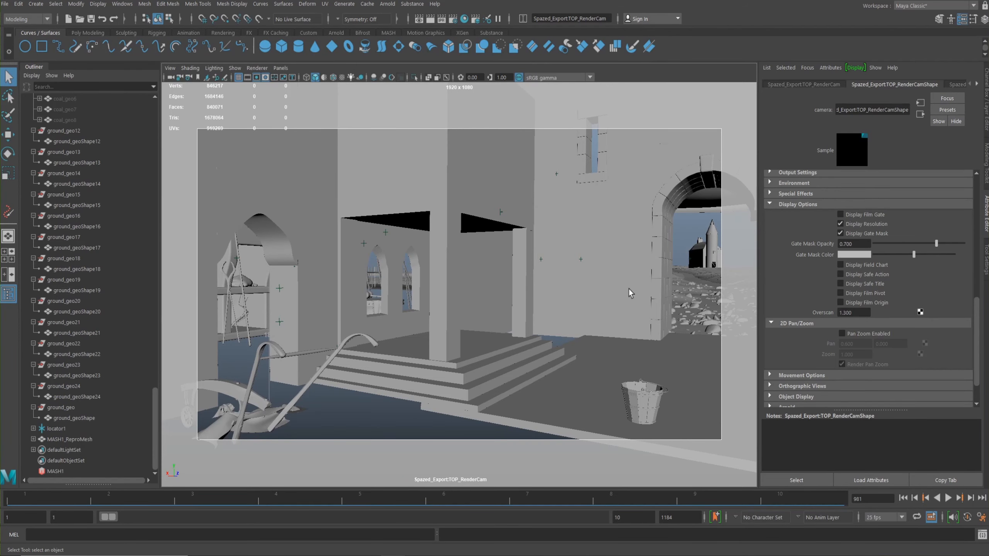